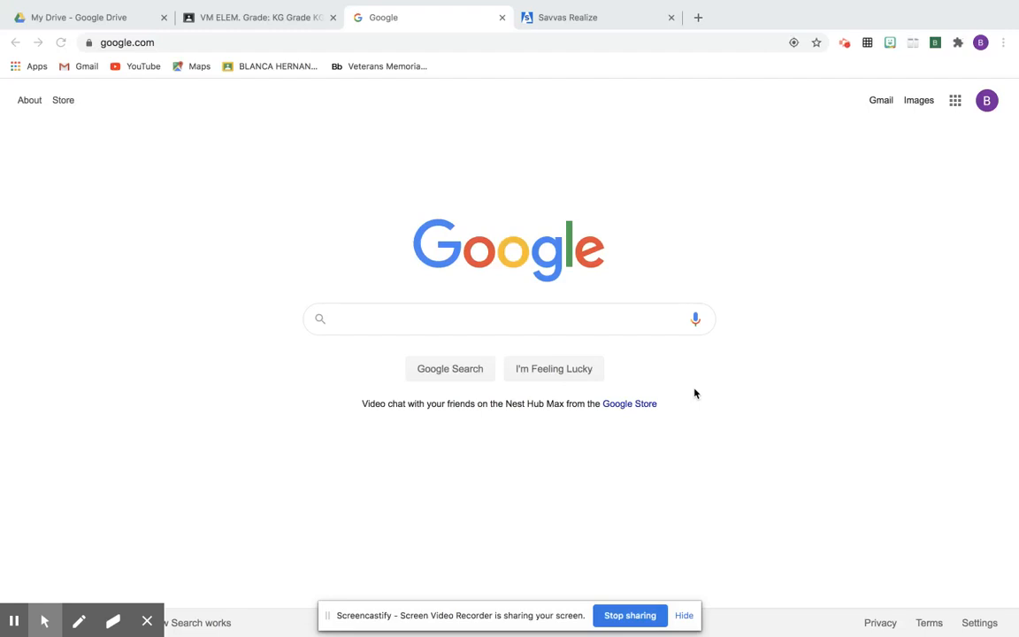
mouse_move(584, 17)
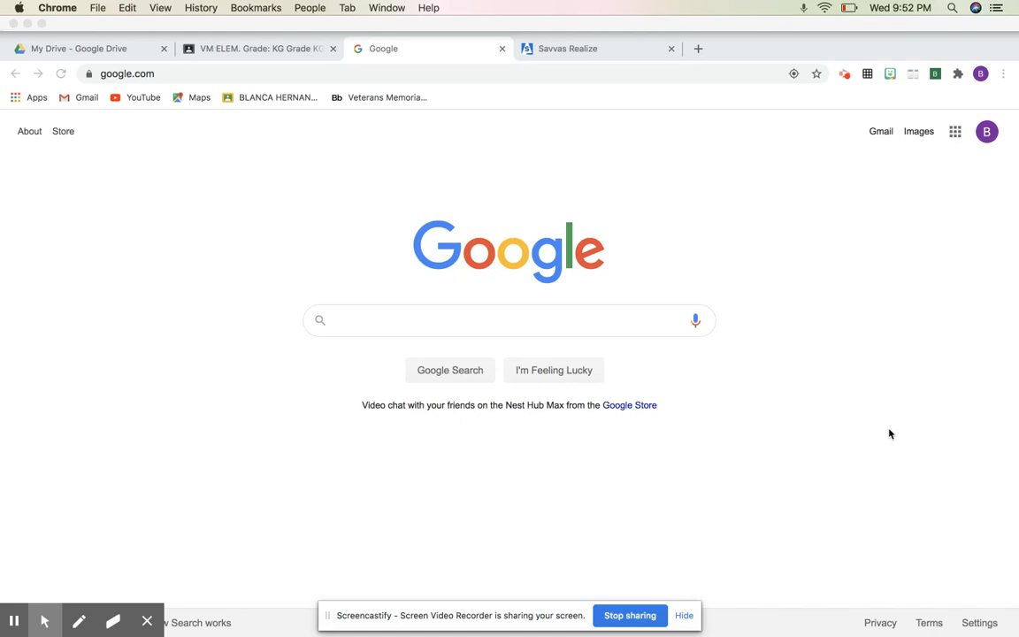
mouse_move(1015, 140)
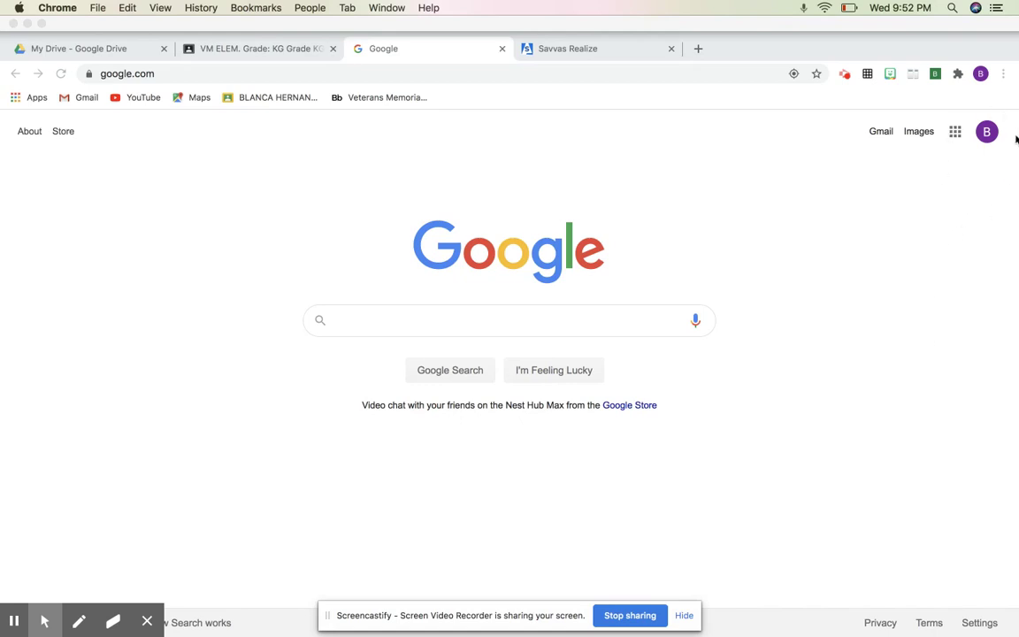
mouse_move(928, 190)
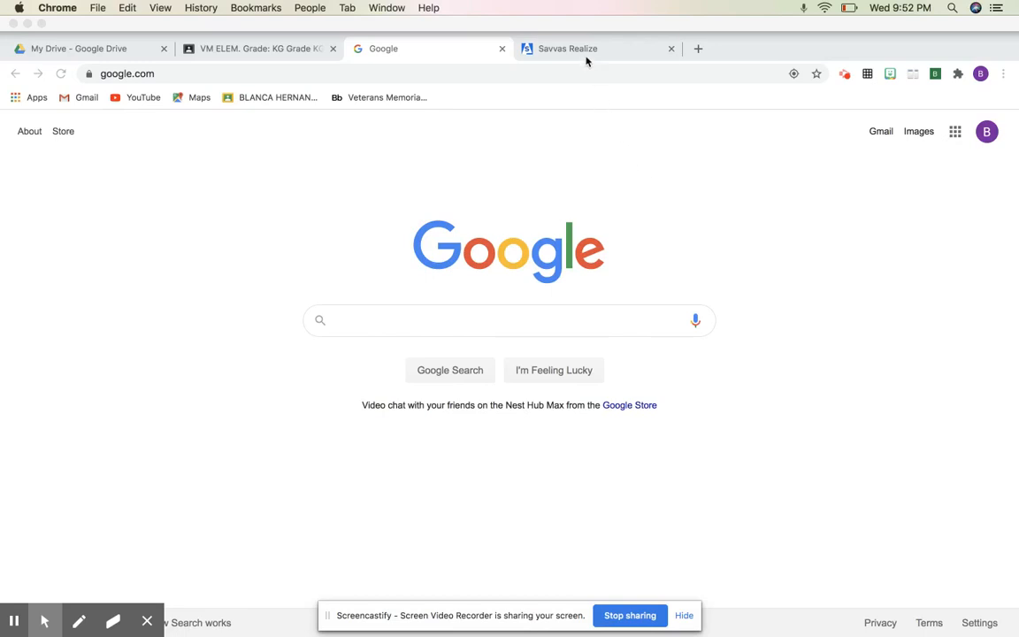
mouse_move(584, 50)
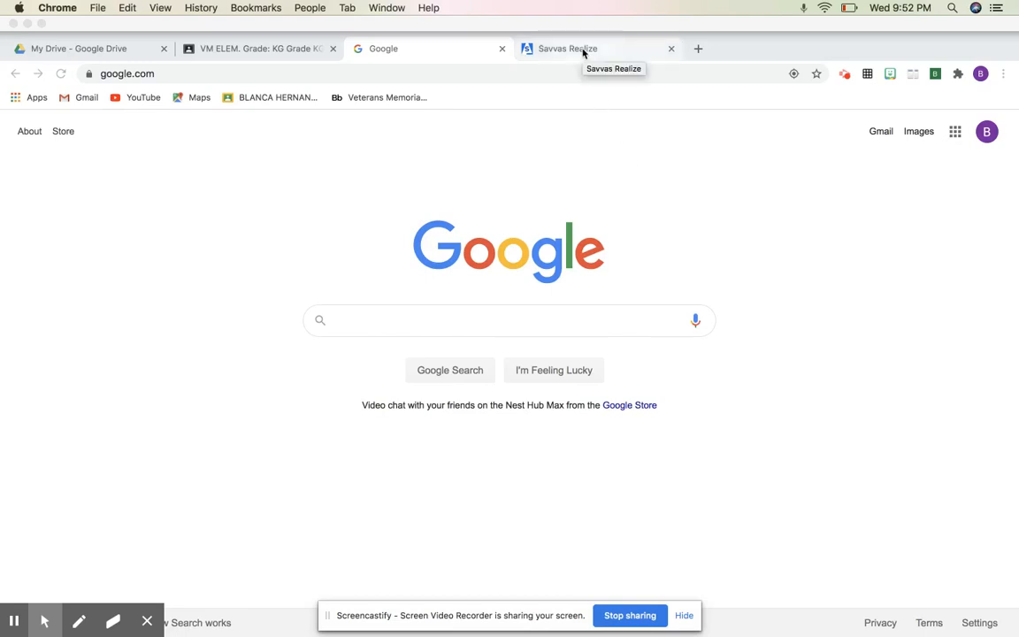
From Realize account Settings, start Import More Google Classes under Account Linking
left_click(566, 49)
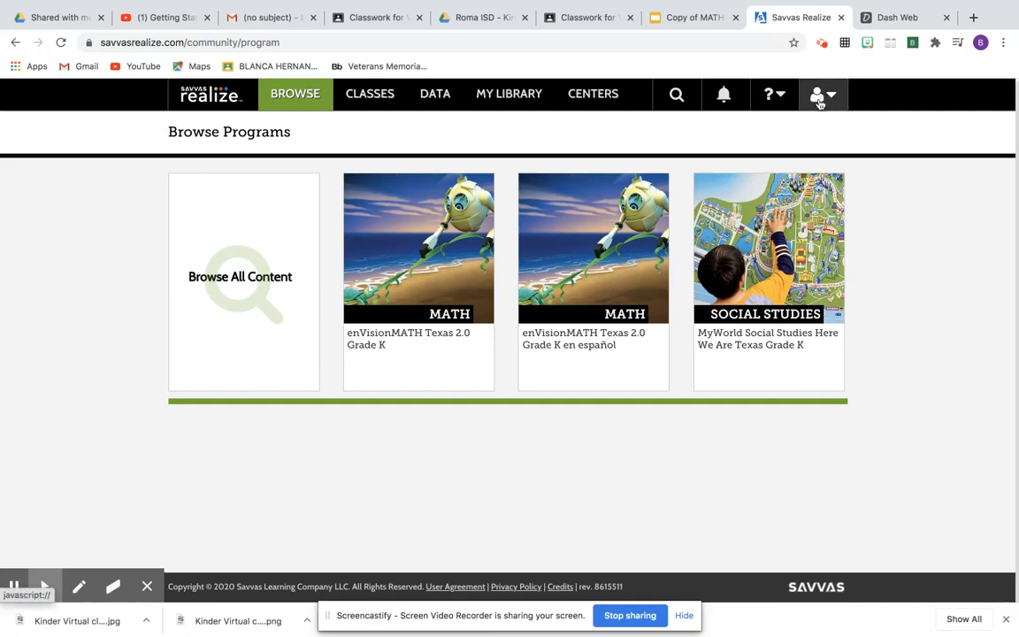
left_click(817, 95)
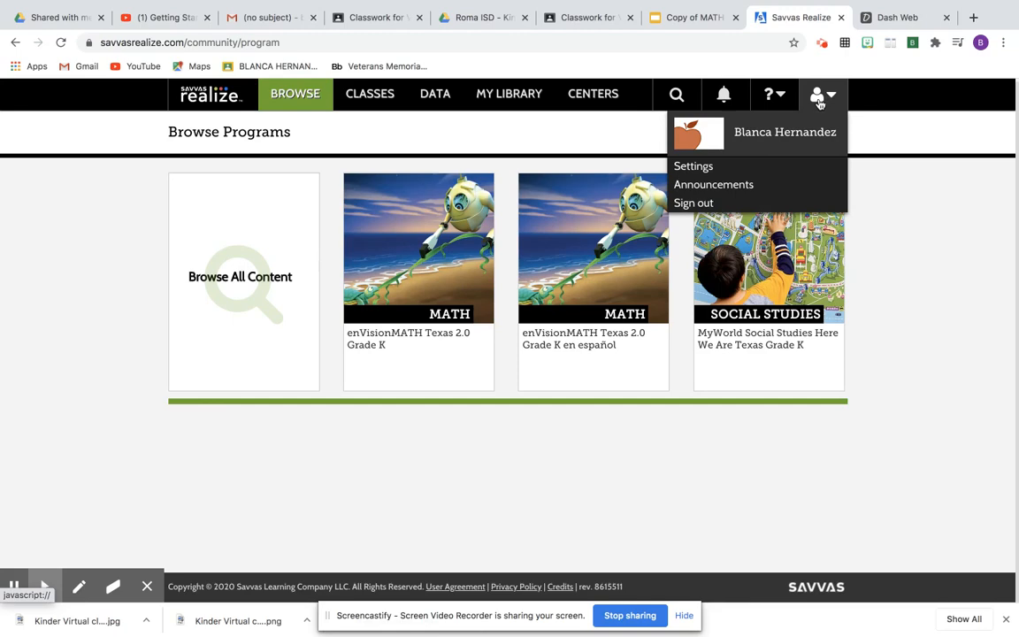
left_click(694, 166)
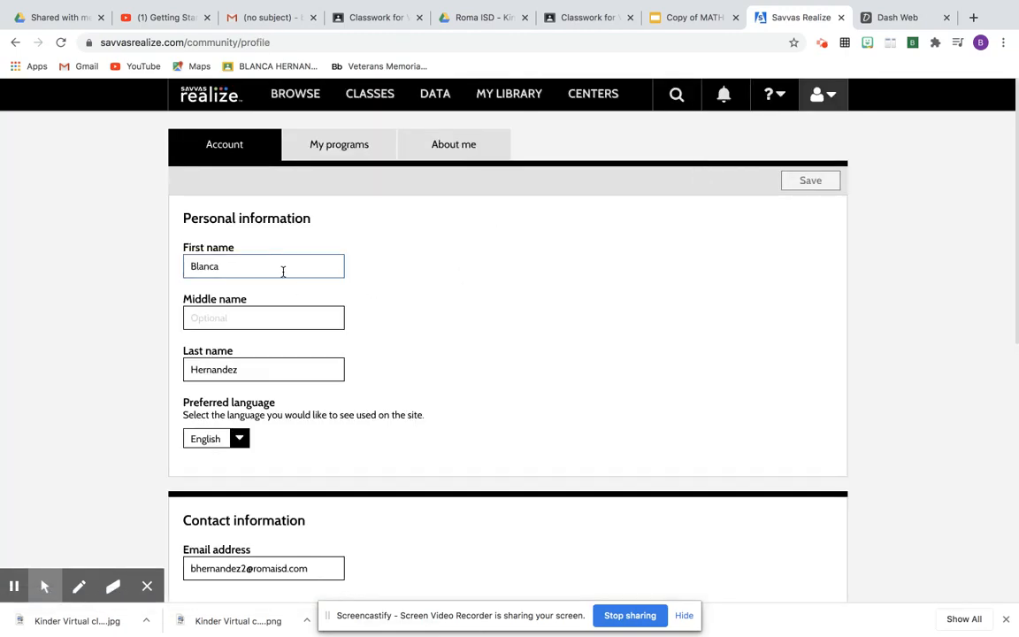
scroll("down", 3)
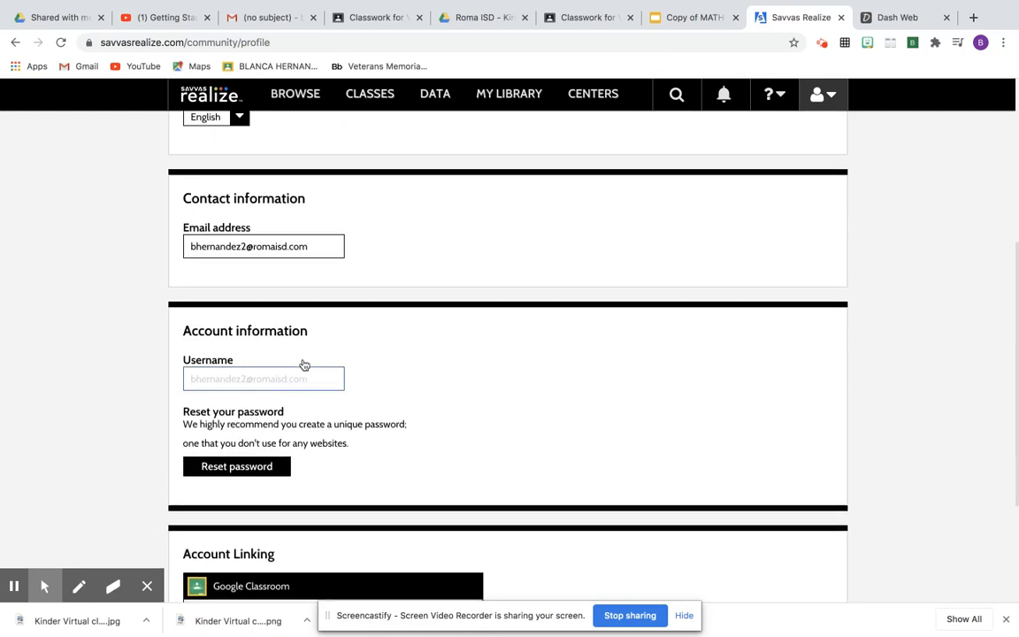
scroll("down", 3)
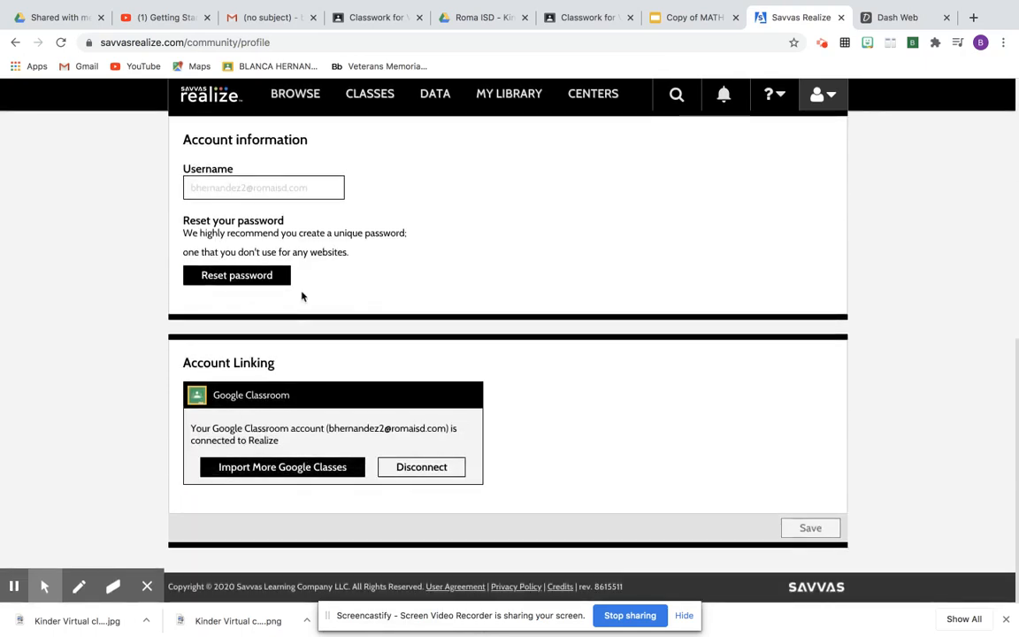
mouse_move(407, 274)
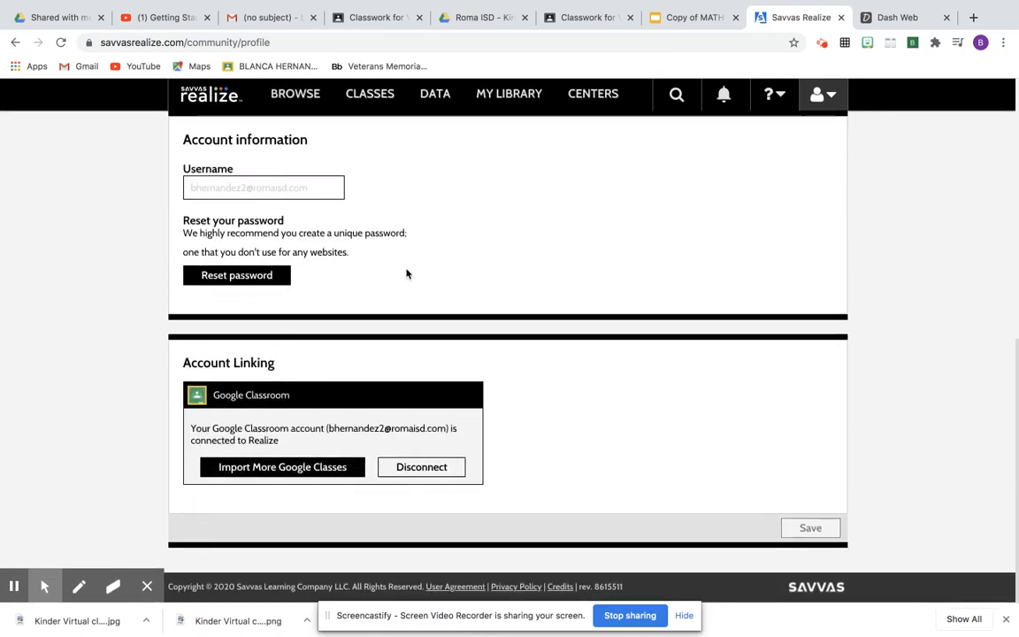
mouse_move(318, 476)
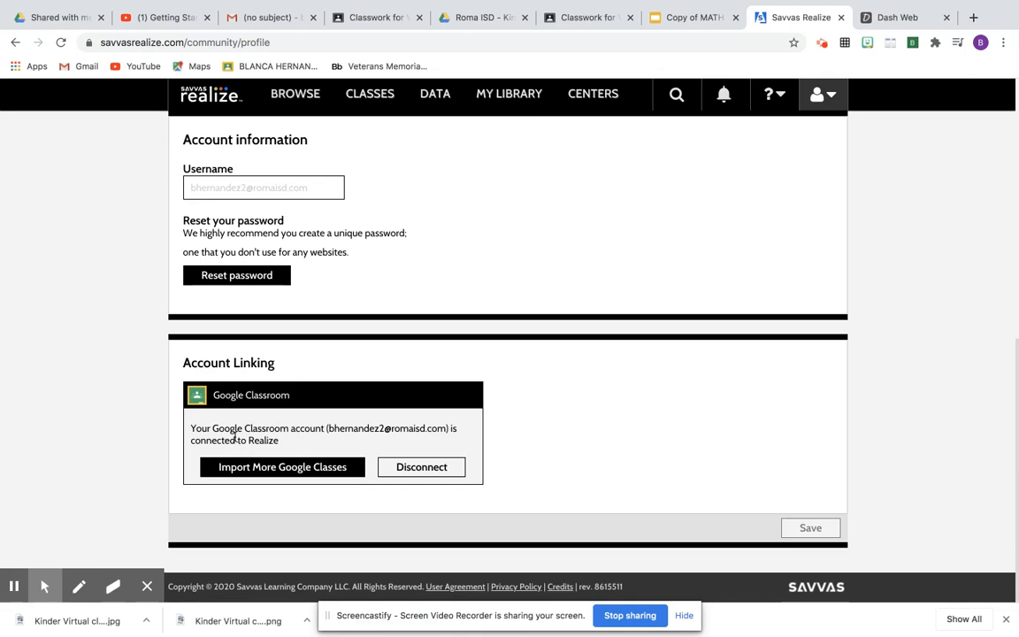
mouse_move(343, 441)
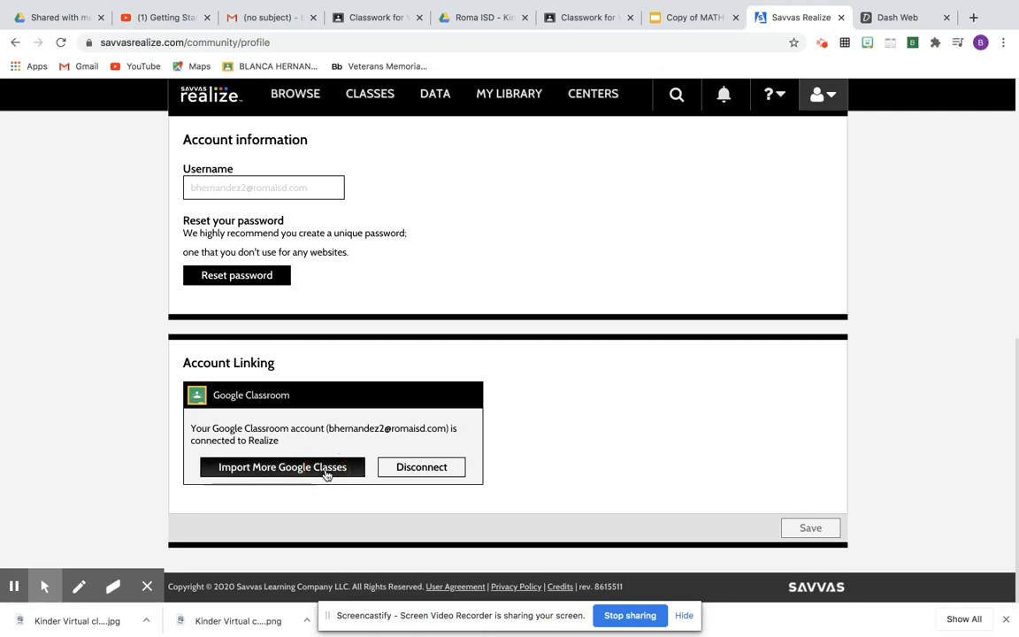
left_click(283, 467)
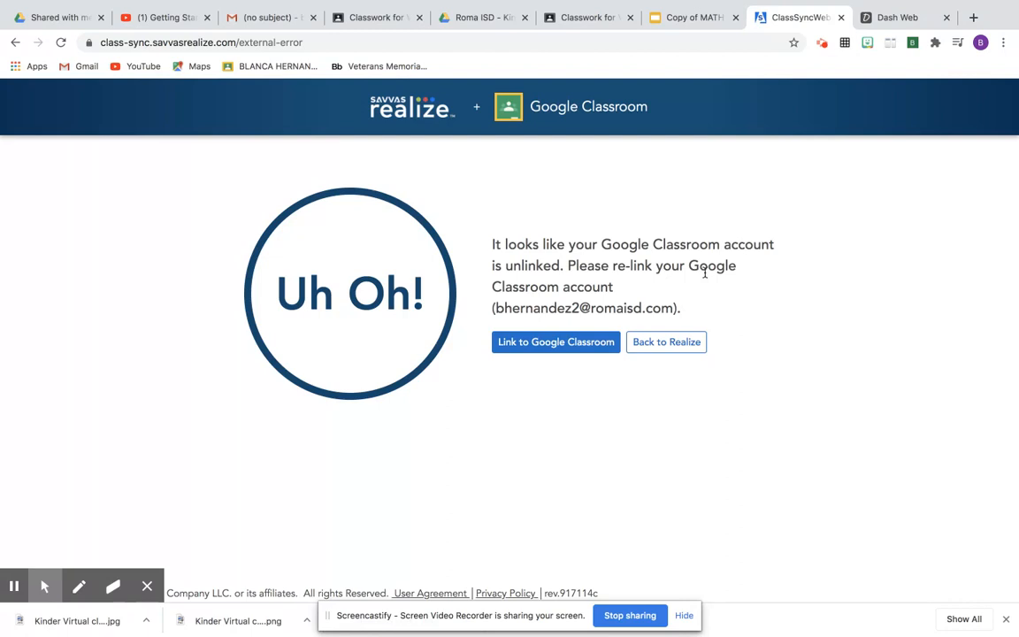
mouse_move(633, 269)
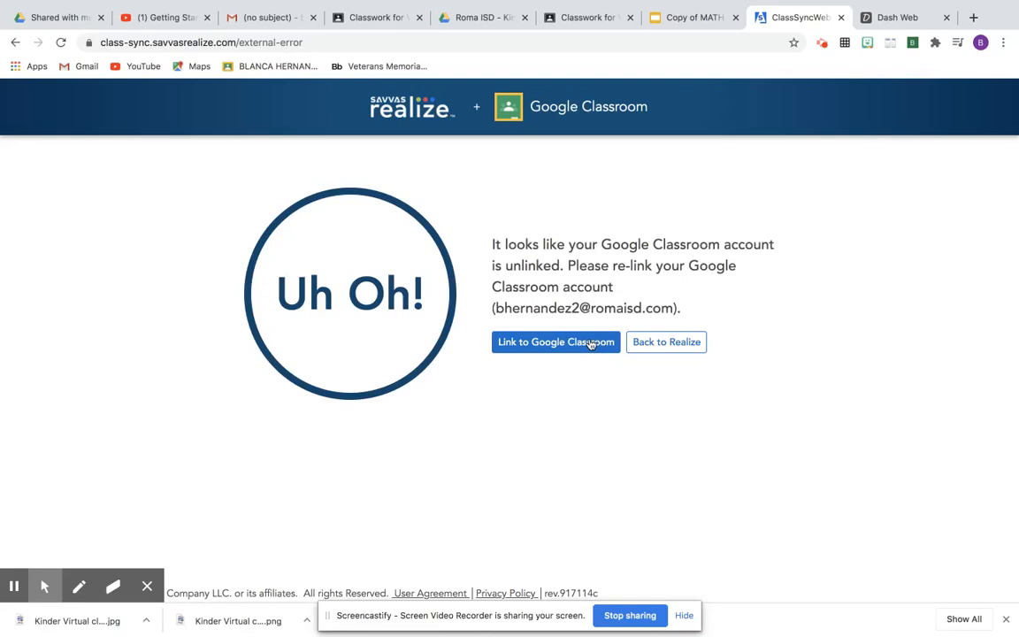
Re-link Google Classroom with the school Google account and allow Savvas Realize access
left_click(555, 341)
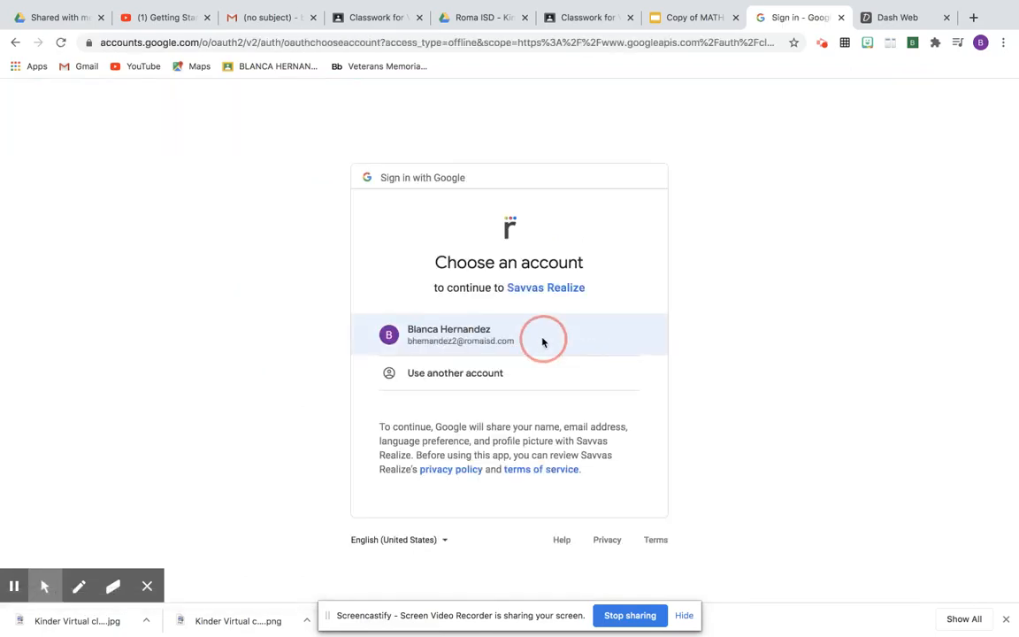
left_click(509, 335)
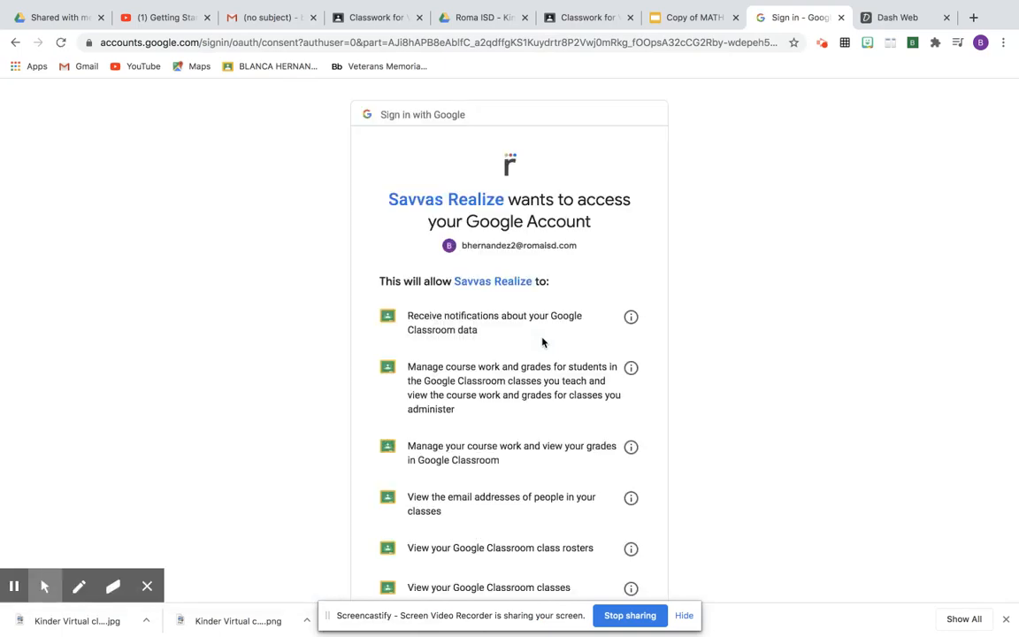
scroll("down", 3)
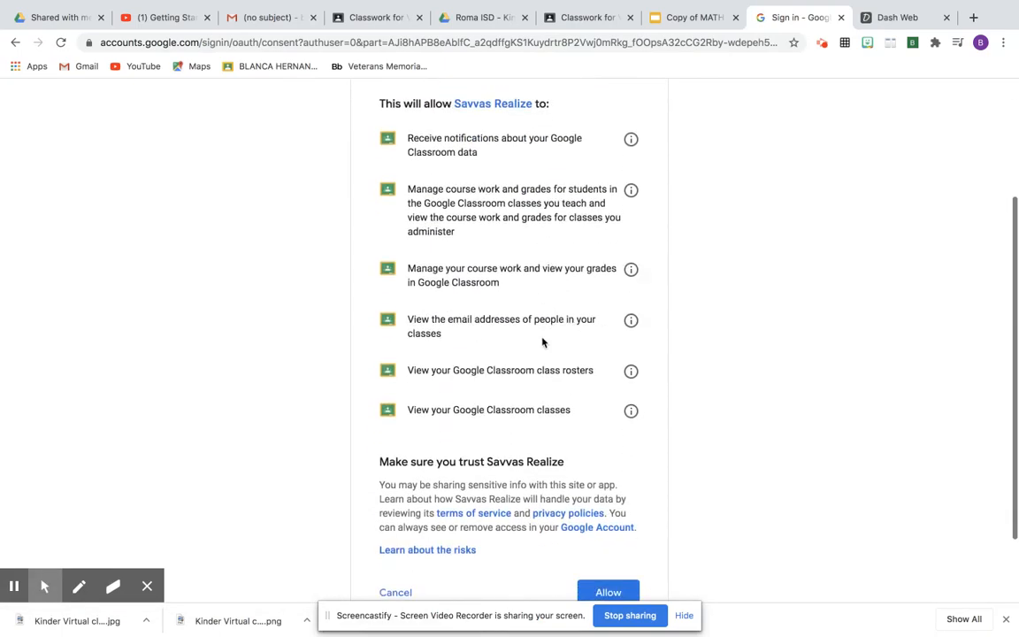
scroll("down", 3)
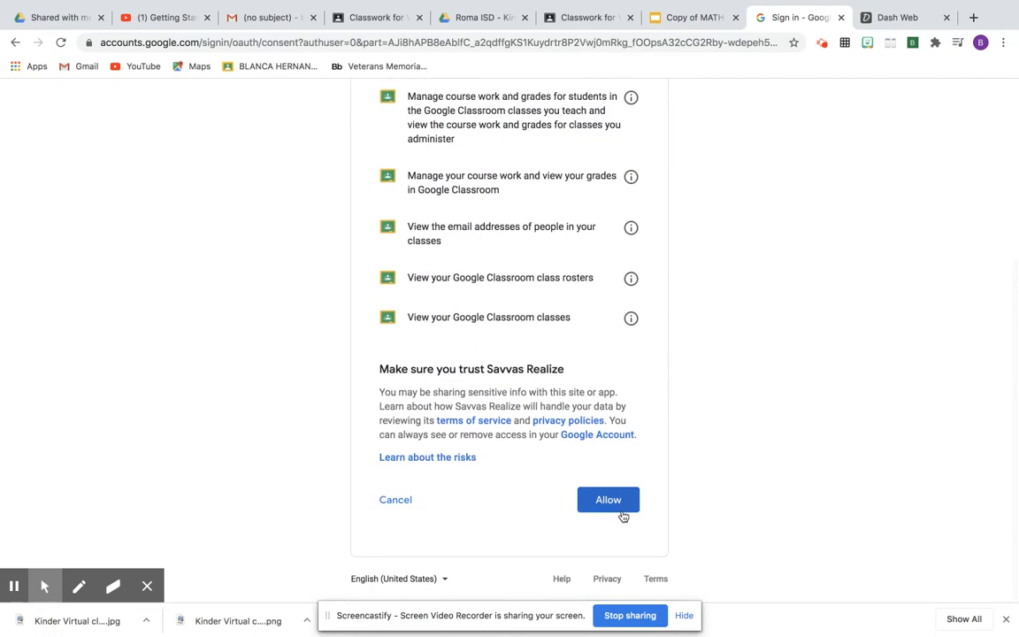
scroll("up", 3)
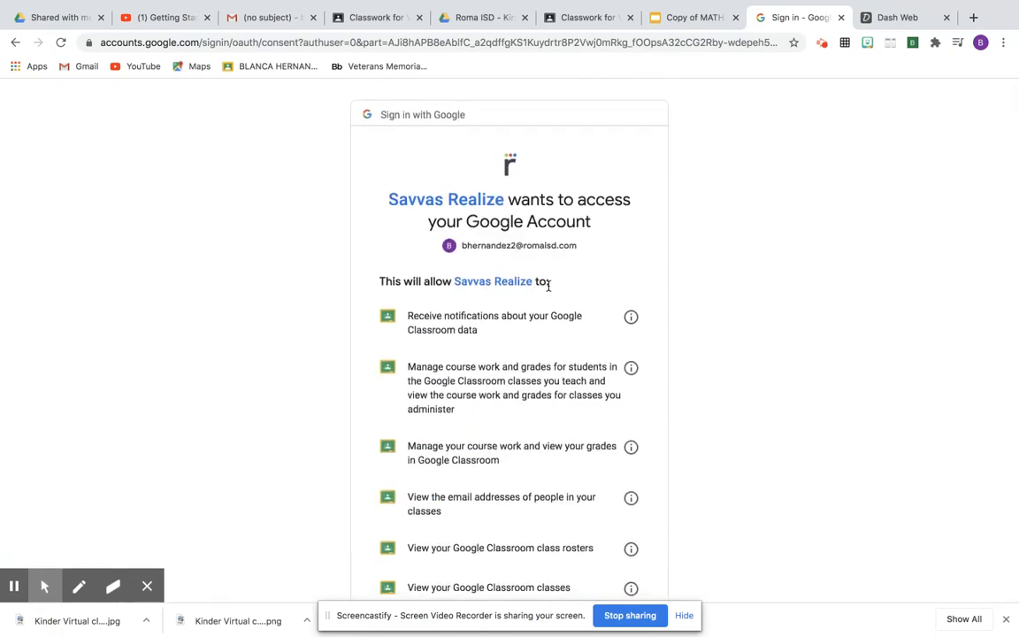
scroll("down", 3)
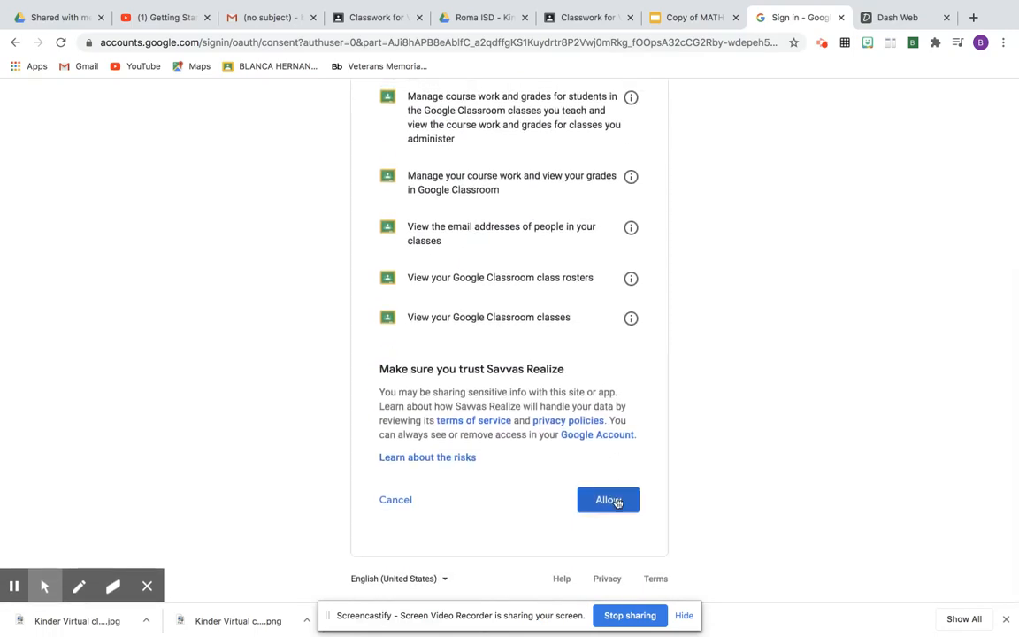
left_click(608, 499)
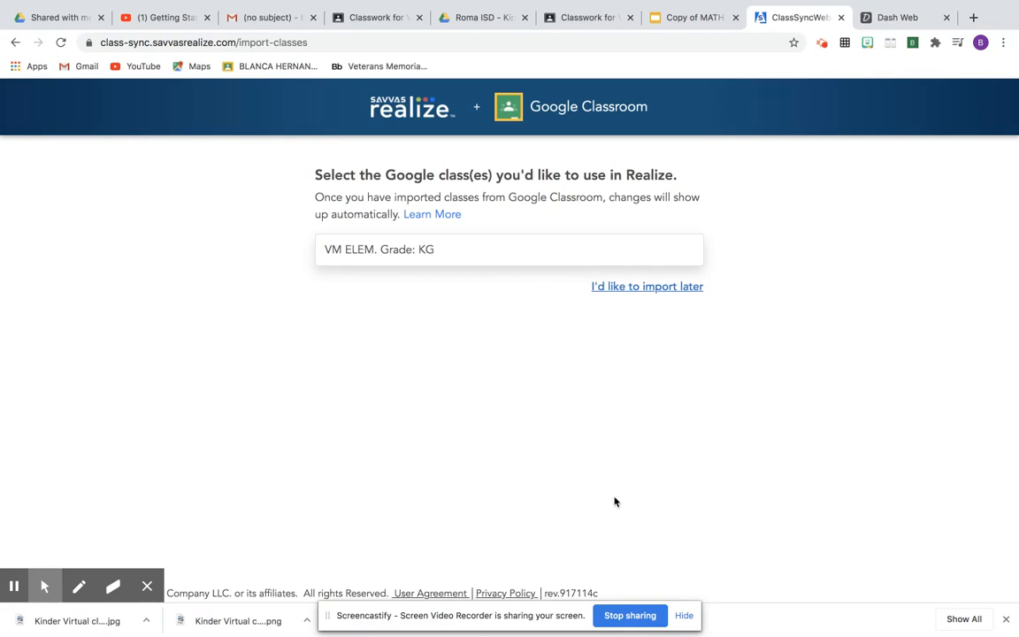
Select the VM ELEM. Grade: KG class and attach enVisionMATH Texas 2.0 Grade K and MyWorld Social Studies
left_click(407, 250)
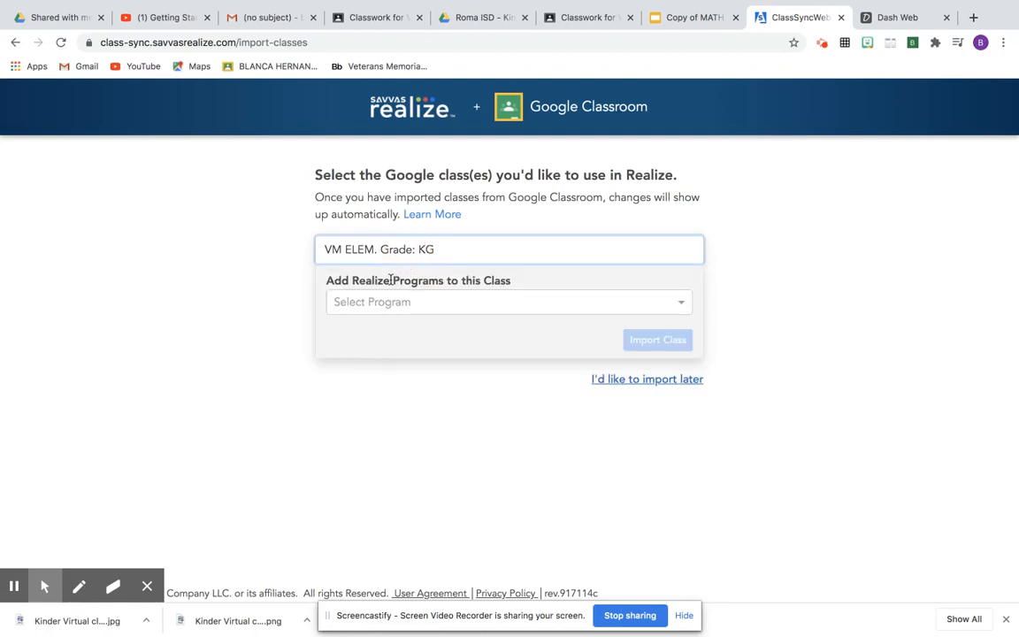
left_click(509, 301)
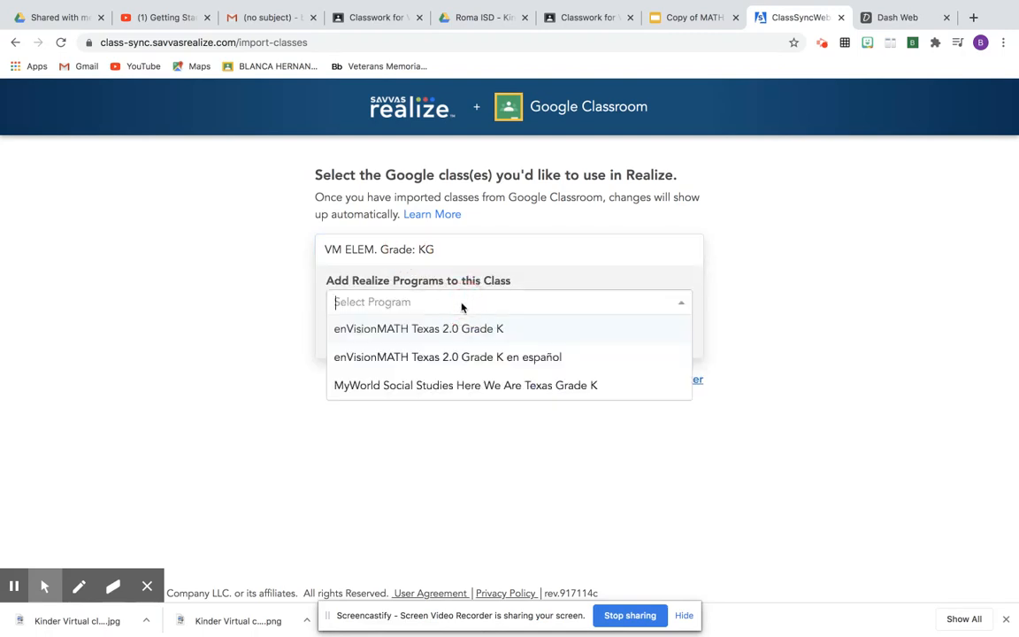
mouse_move(458, 332)
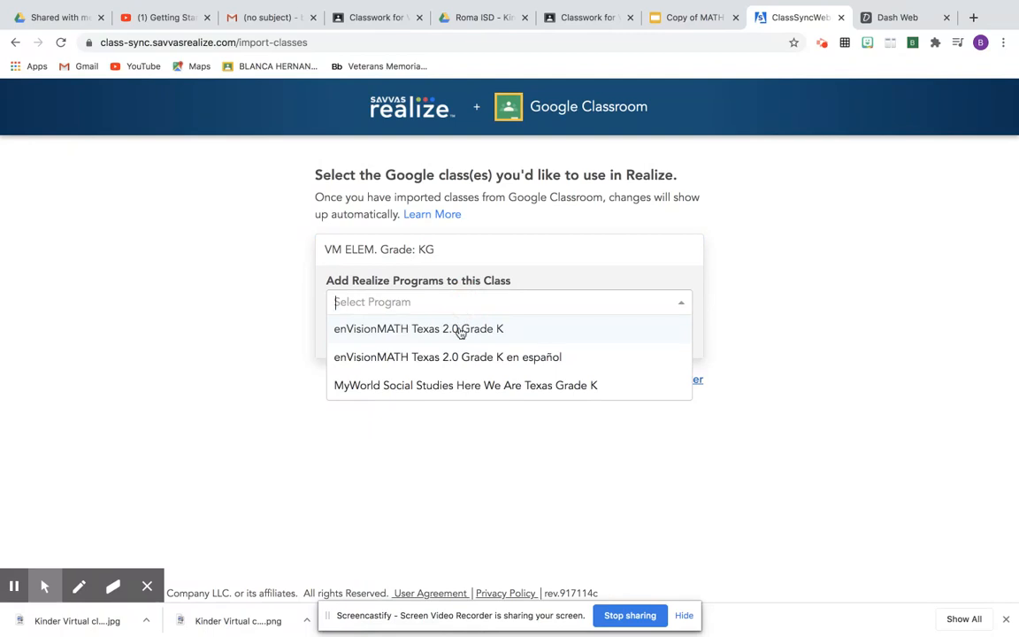
left_click(446, 358)
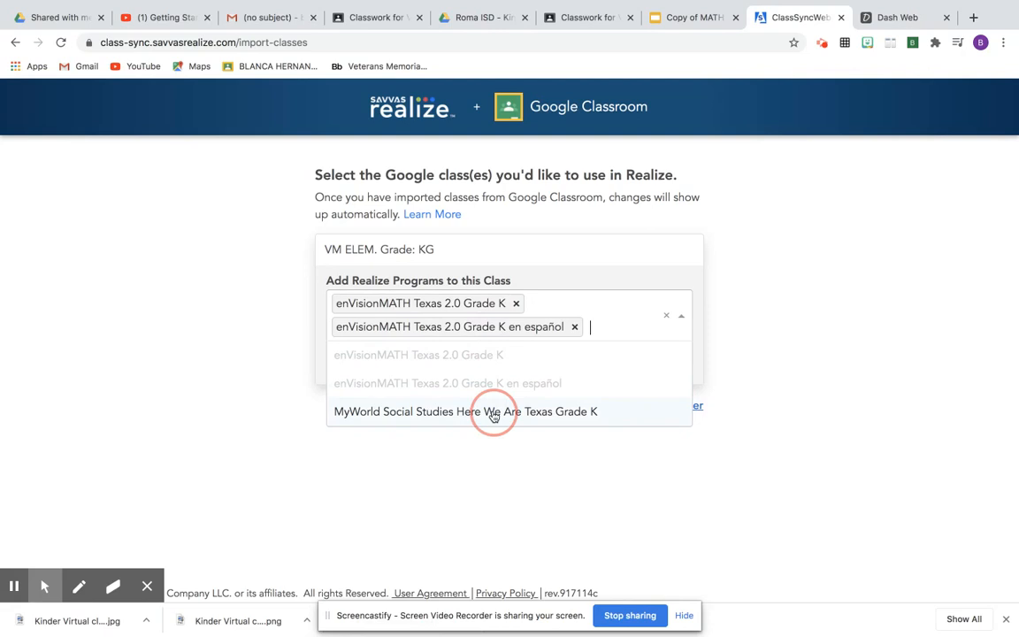
left_click(466, 411)
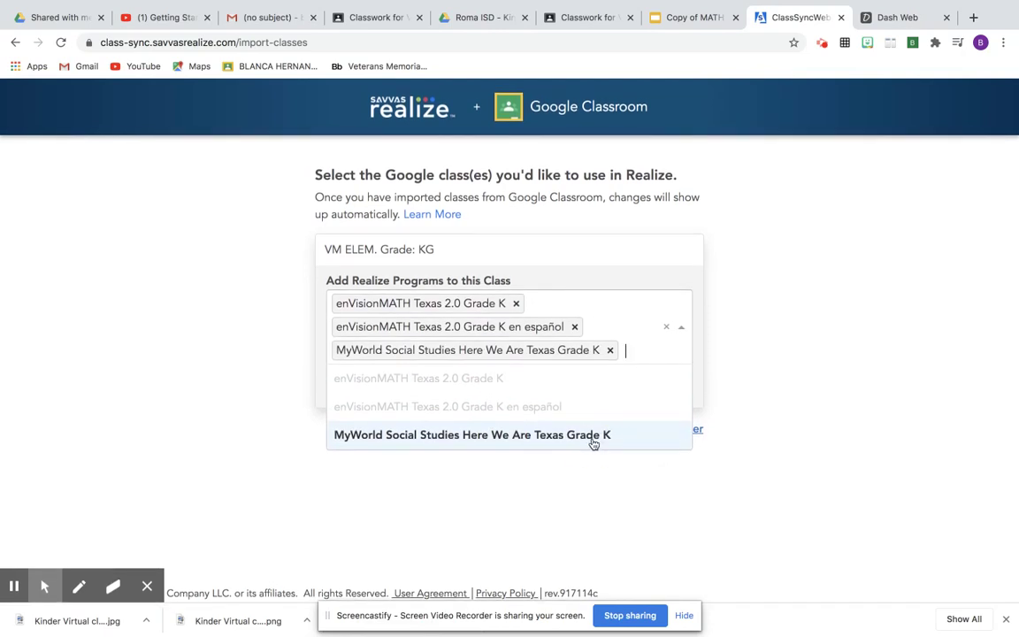
left_click(471, 435)
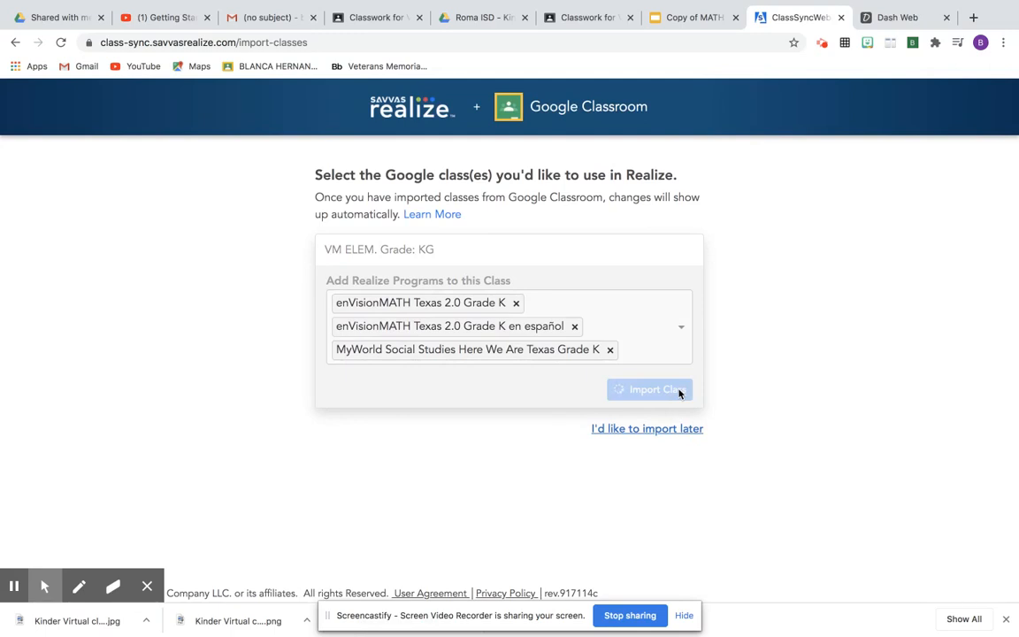
Import the class with its programs and finish to view the imported classes
left_click(649, 389)
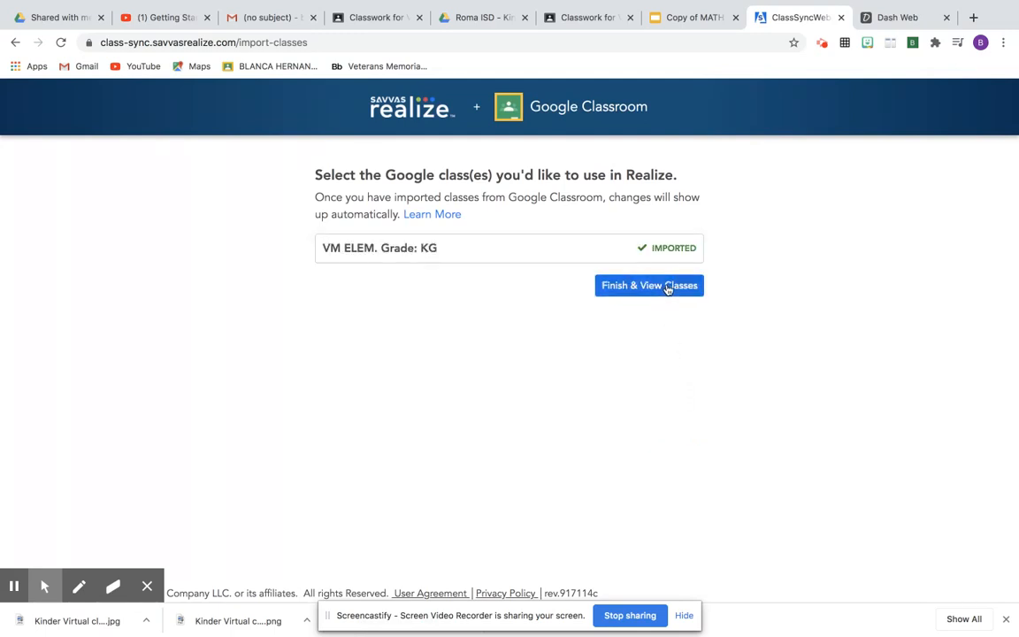
left_click(647, 285)
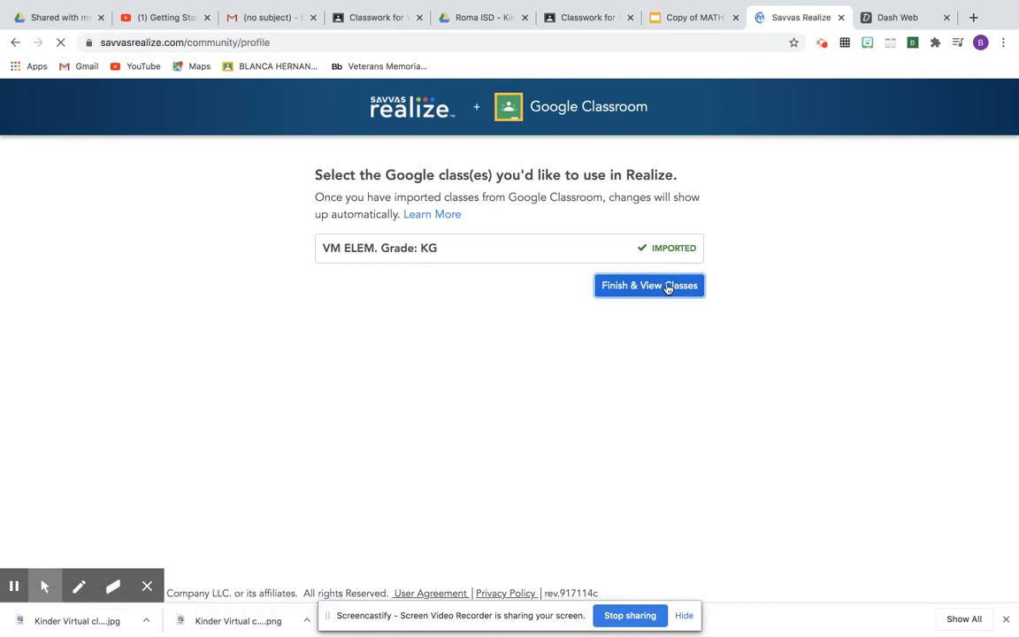
left_click(647, 285)
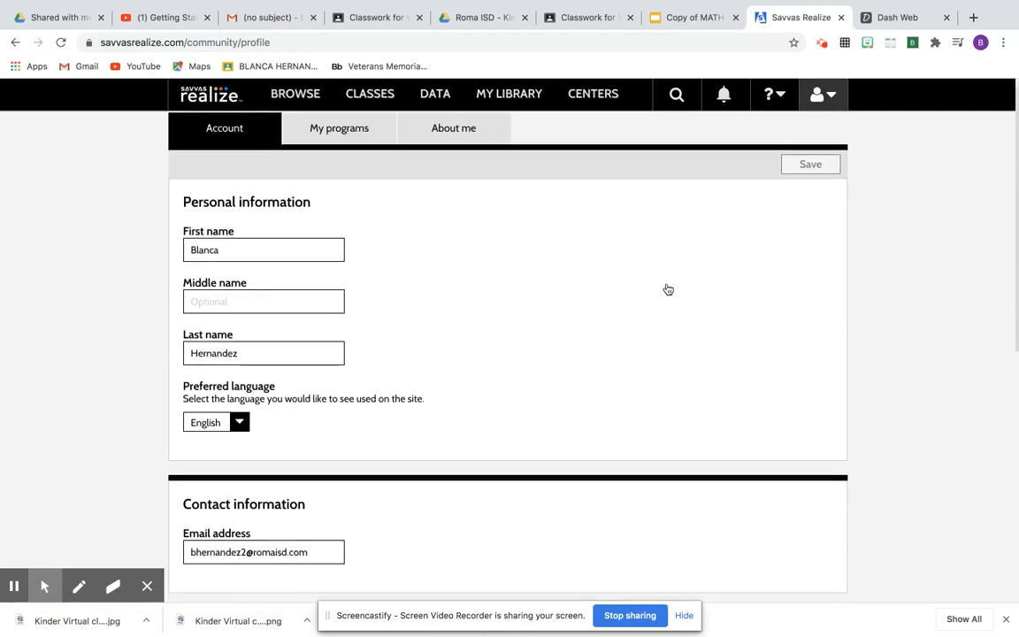
Browse to enVisionMATH Texas 2.0 Grade K, Topic 01, Lesson 01-01 Counting 1, 2, and 3
left_click(293, 92)
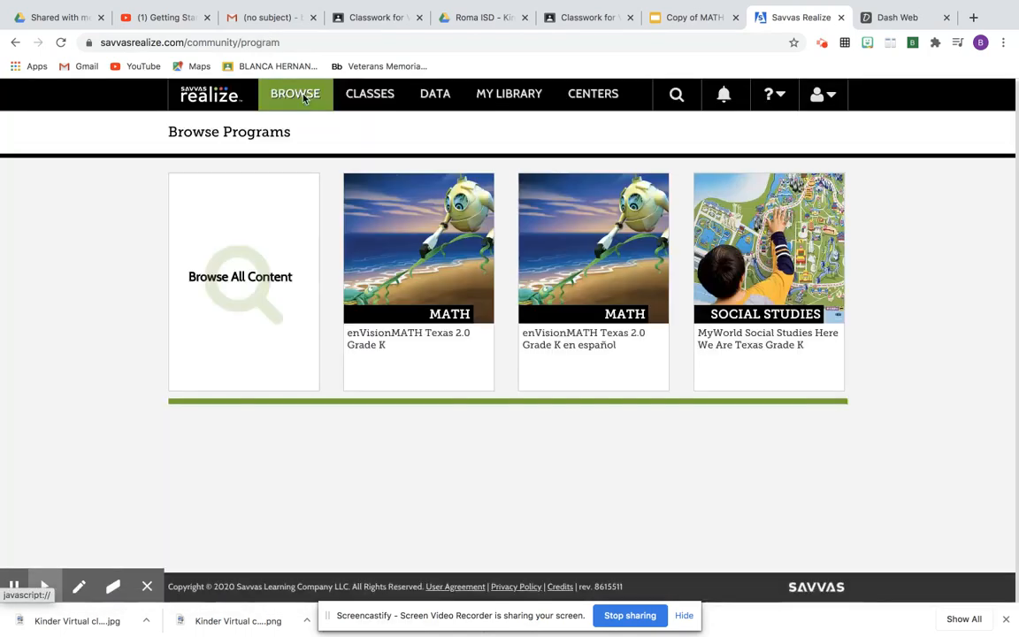
mouse_move(431, 288)
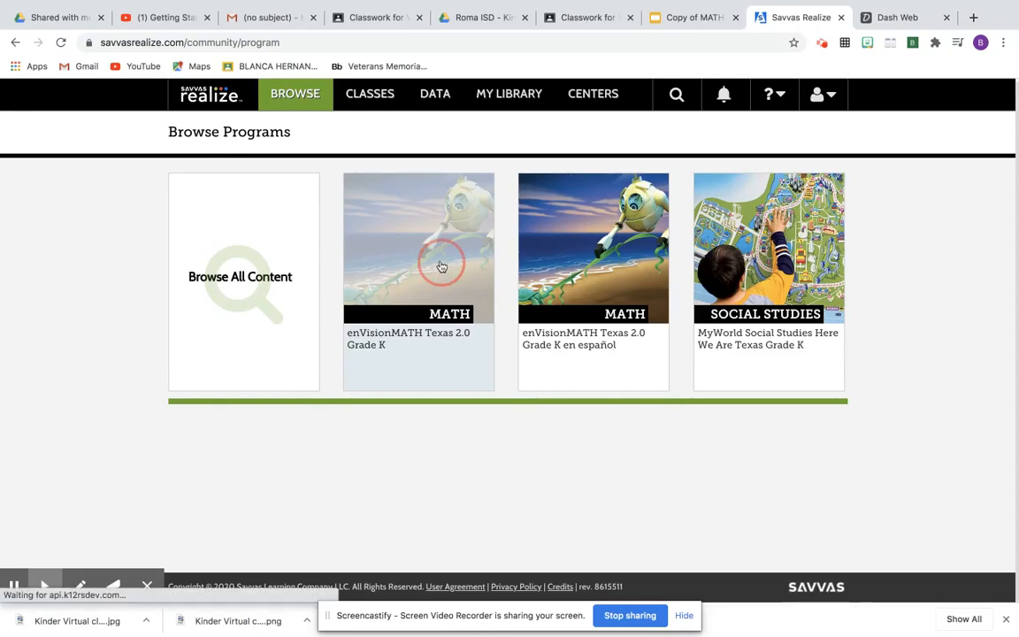
left_click(417, 248)
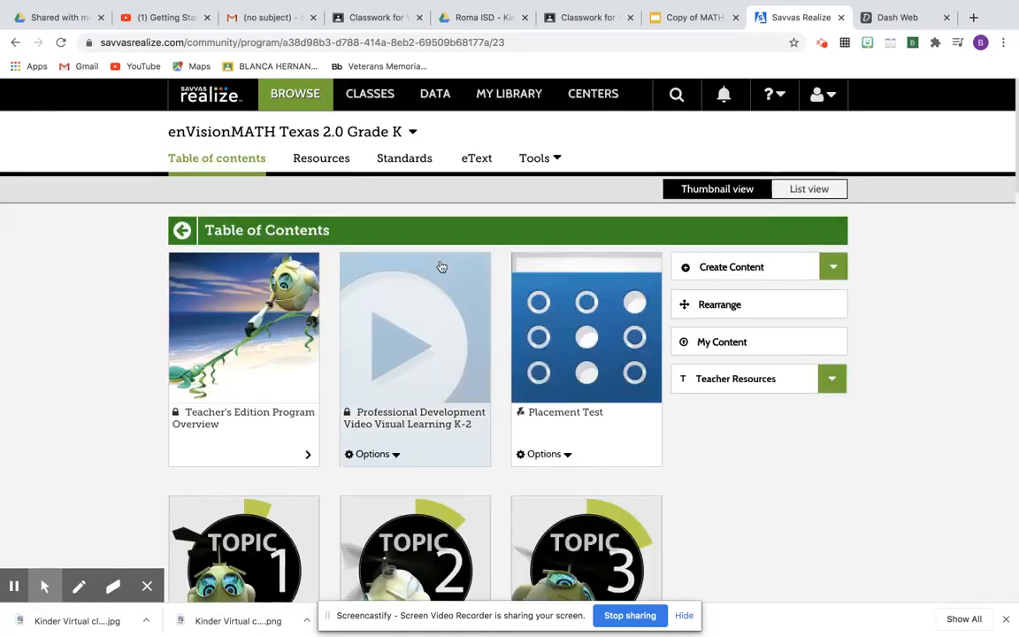
scroll("down", 3)
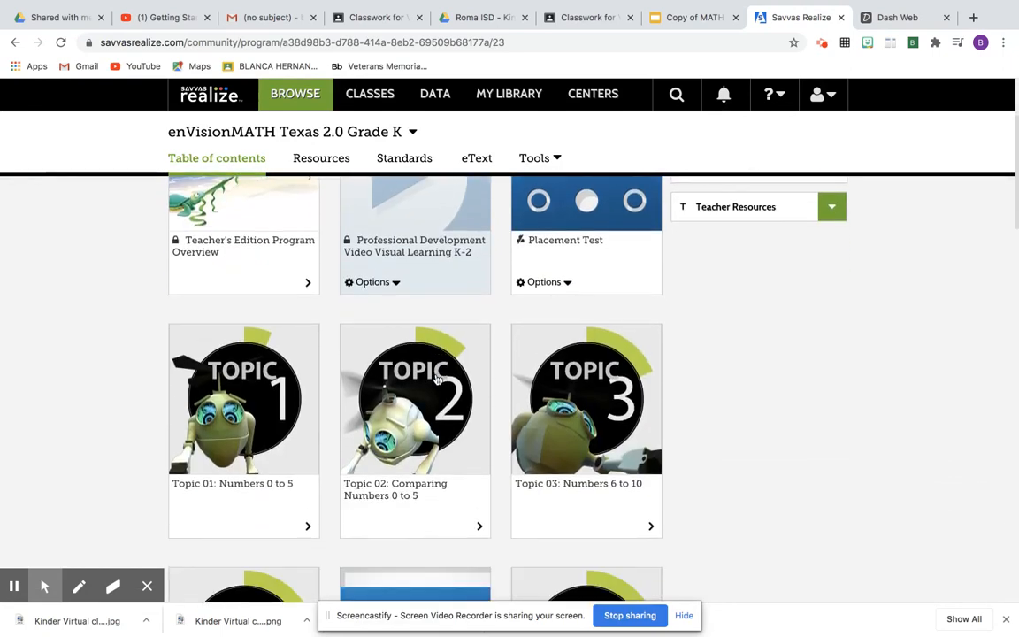
left_click(414, 400)
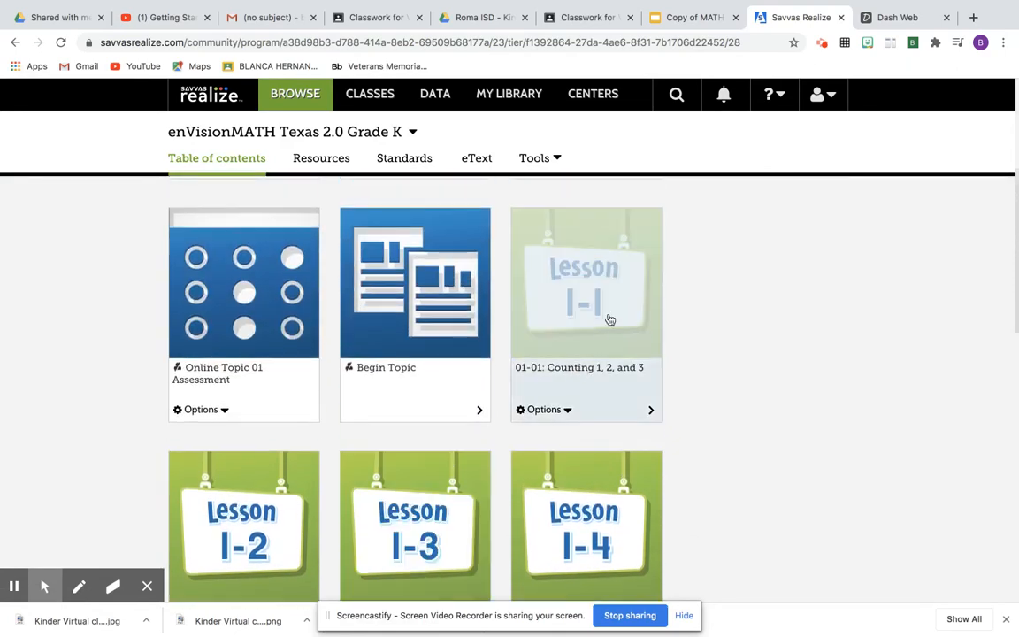
left_click(586, 283)
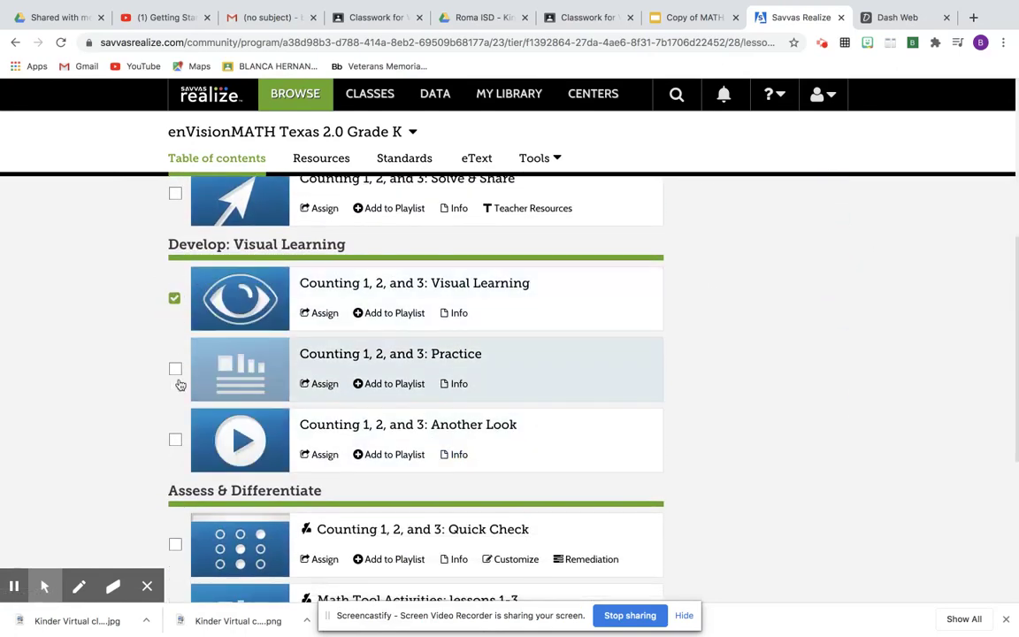
Select the Quick Check resource with the others and begin assigning the selected resources
scroll("down", 3)
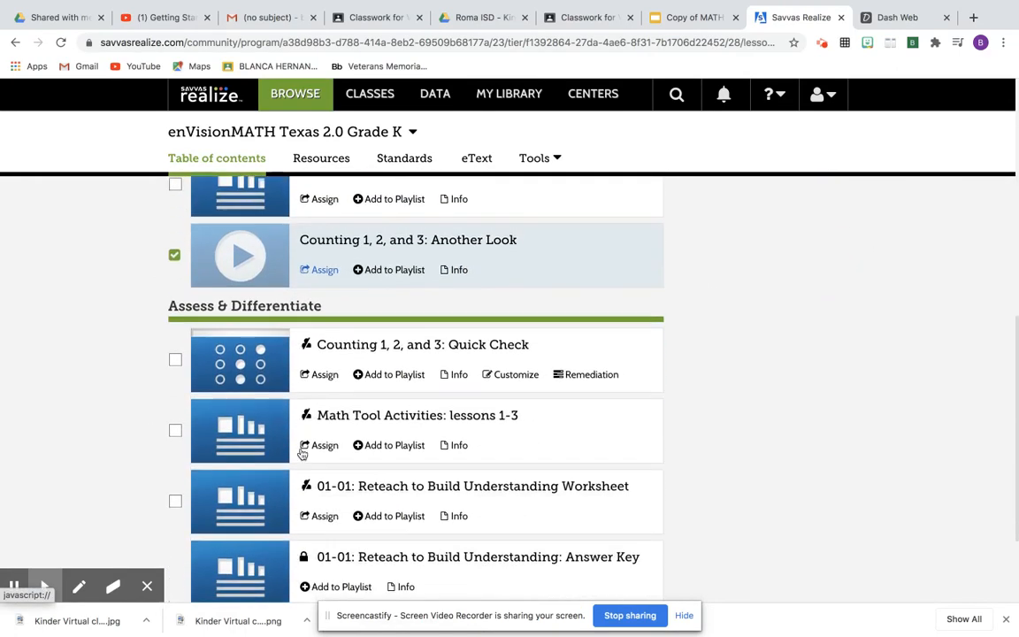
left_click(175, 361)
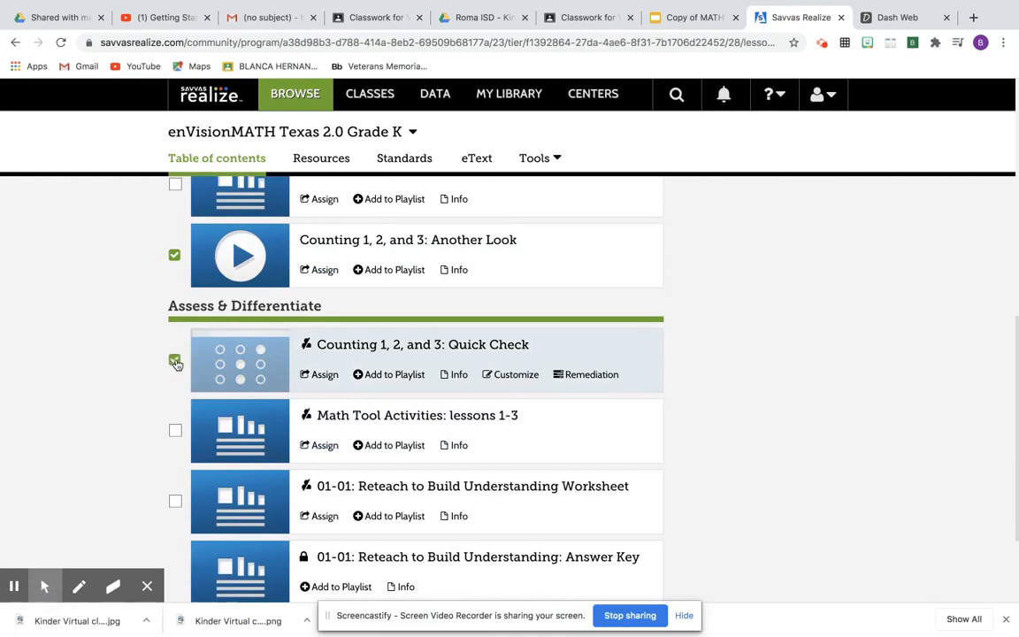
scroll("up", 3)
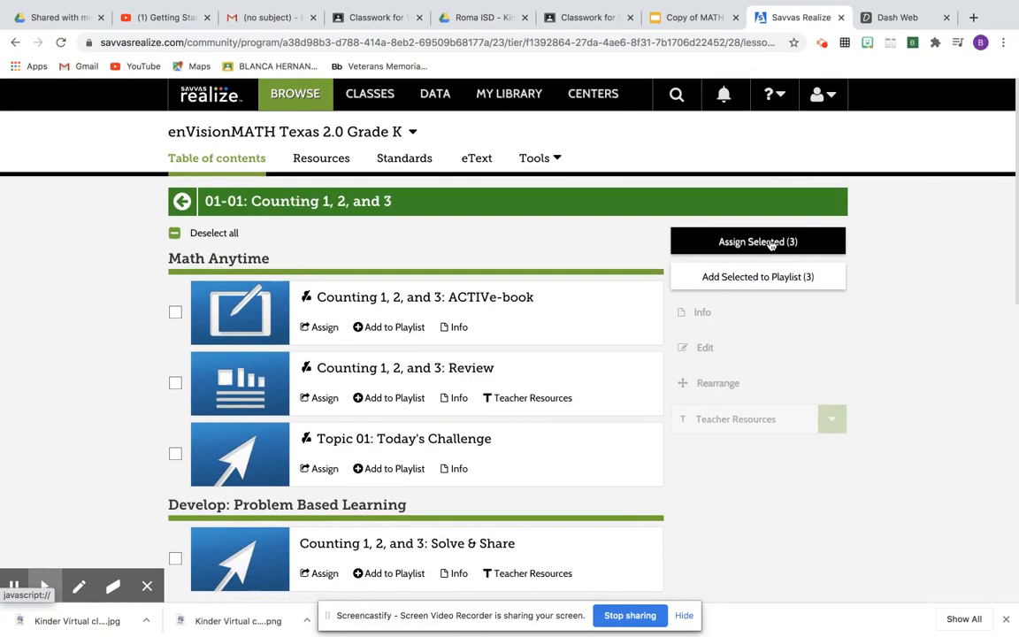
left_click(757, 241)
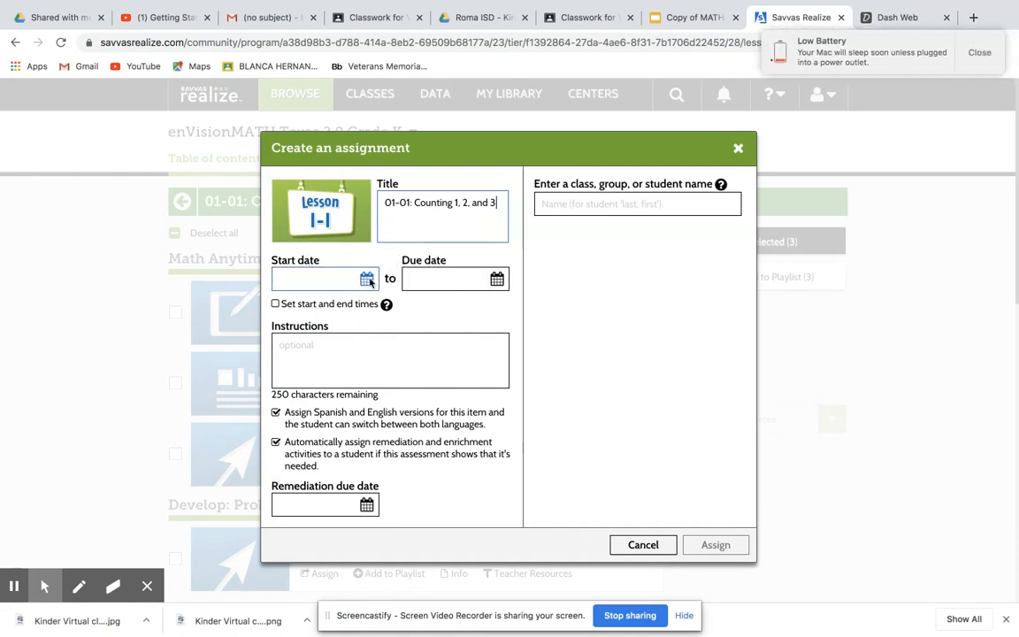
Set the assignment start date to 08/25/2020 and due date to 08/28/2020
left_click(980, 53)
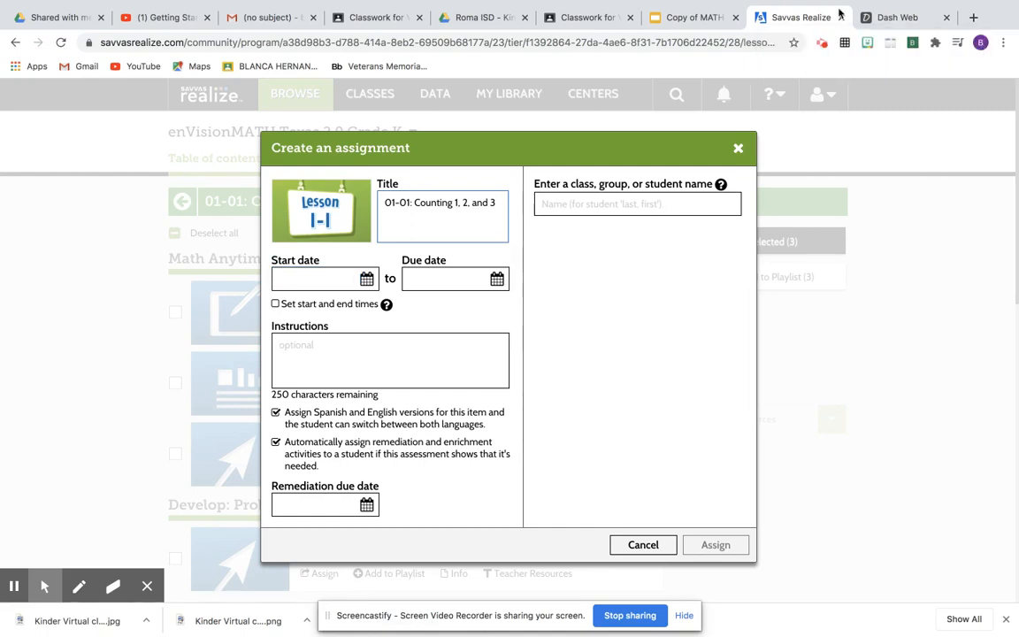
left_click(366, 279)
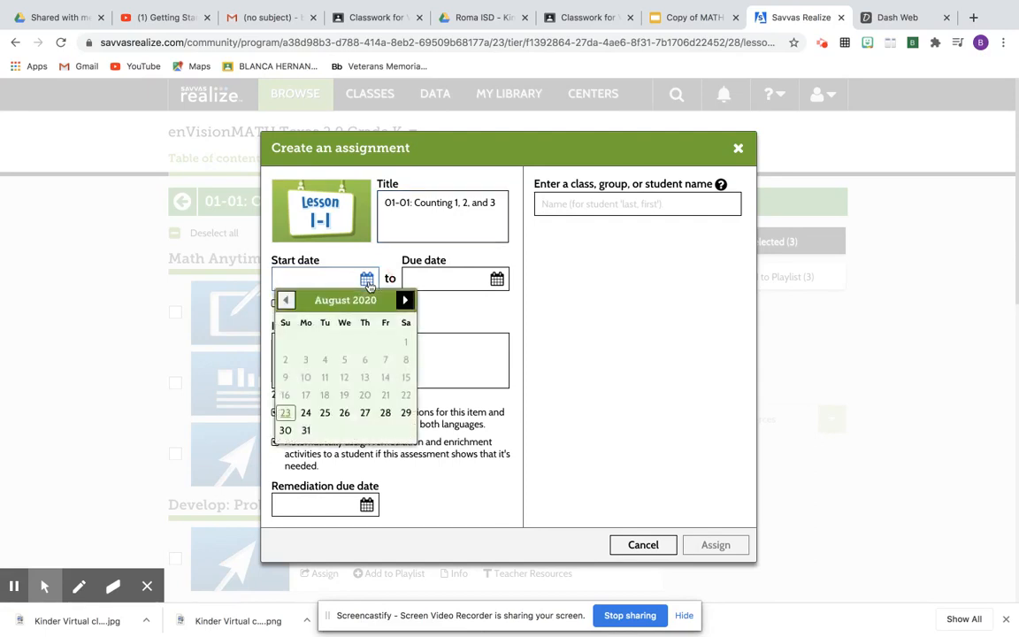
left_click(326, 412)
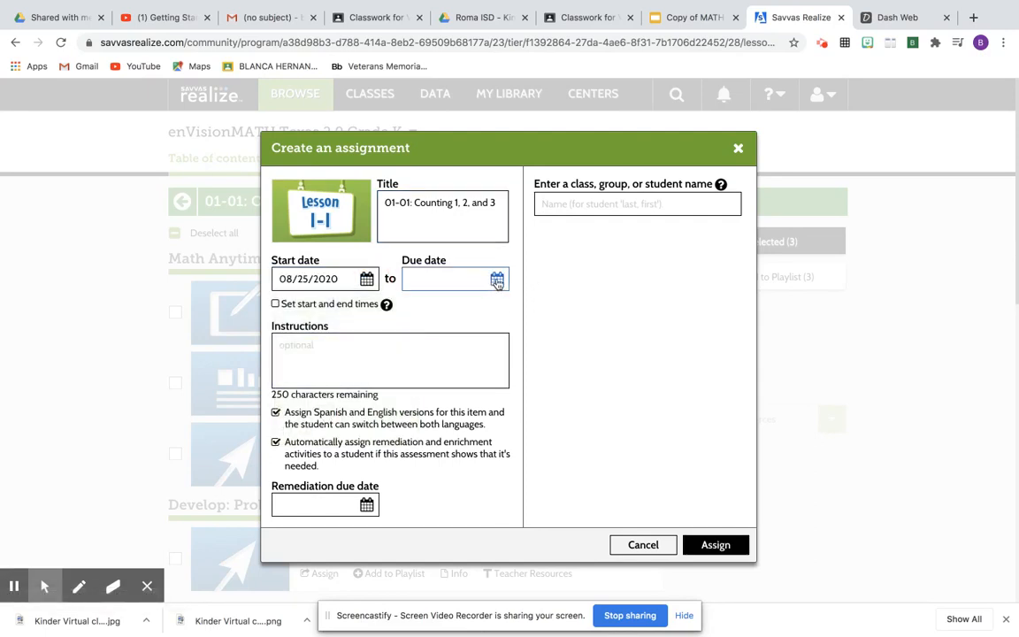
left_click(497, 279)
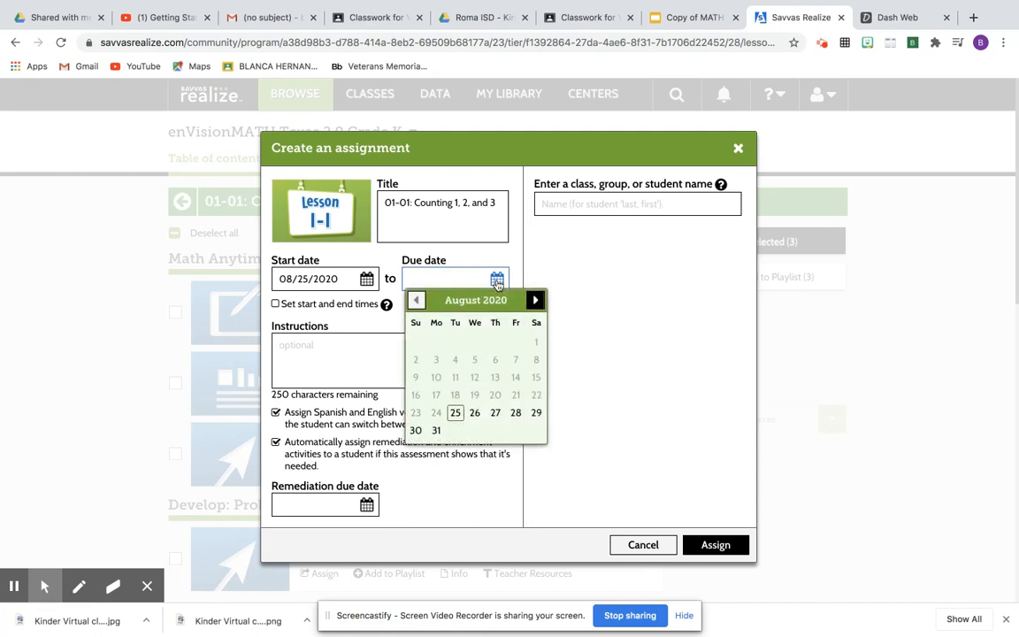
left_click(517, 412)
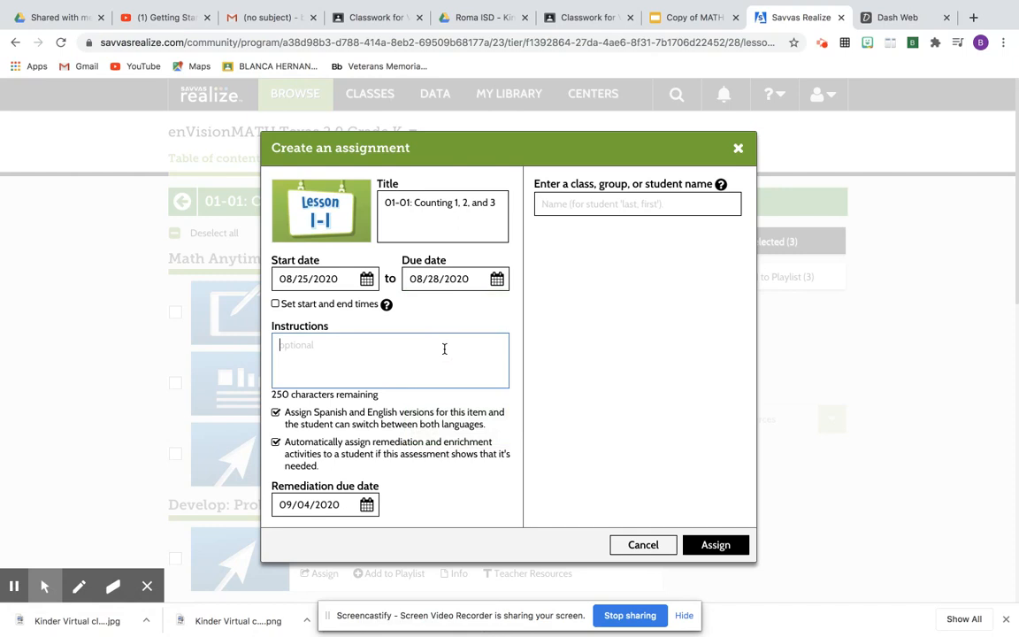
Write instructions to watch the two short videos then complete the Math assignment
type("Please")
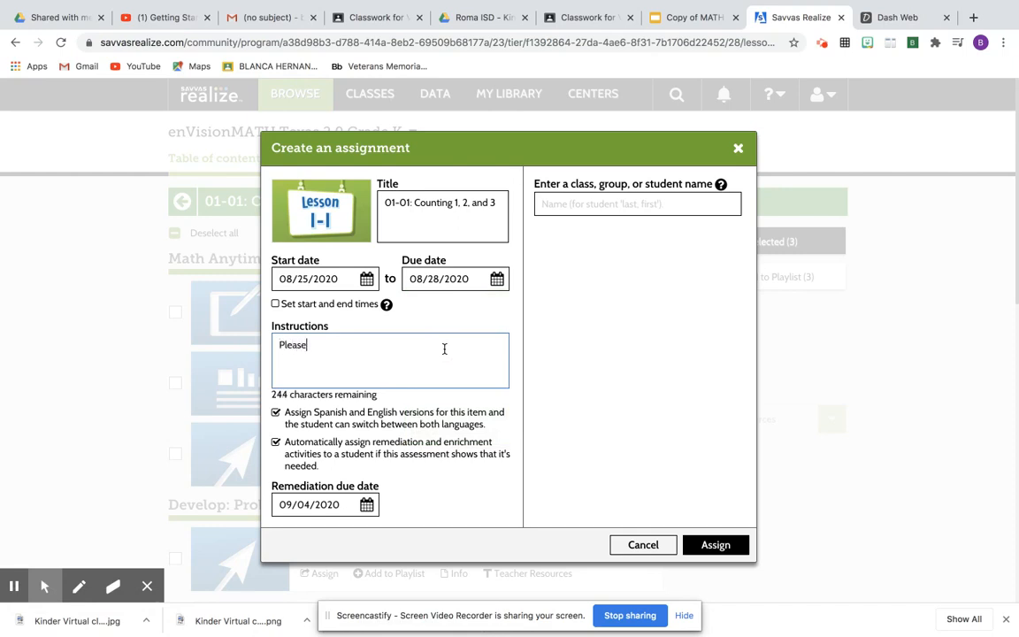
type("wa")
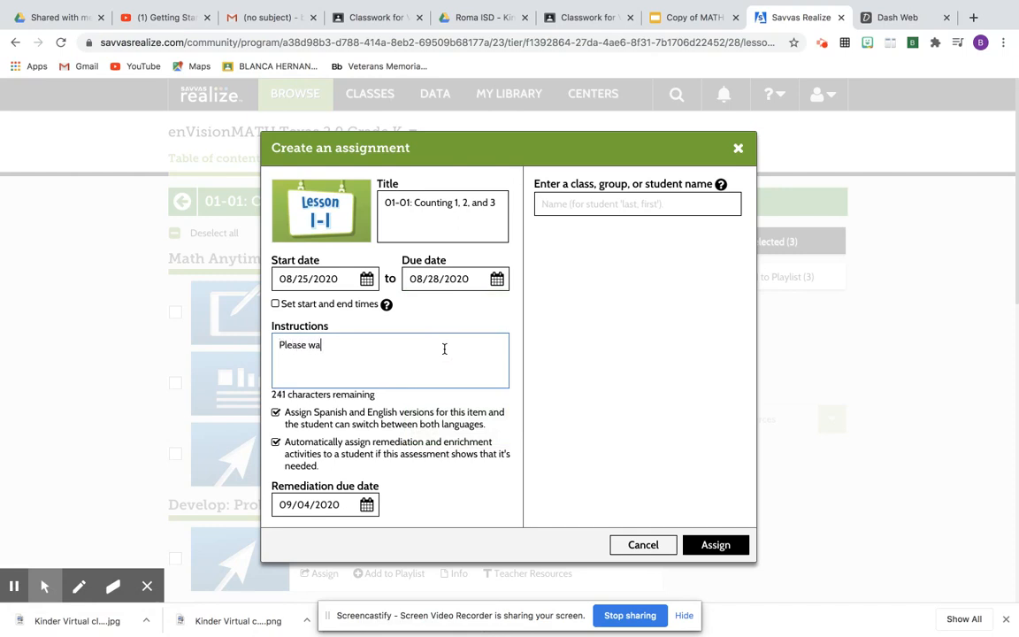
type("tch t")
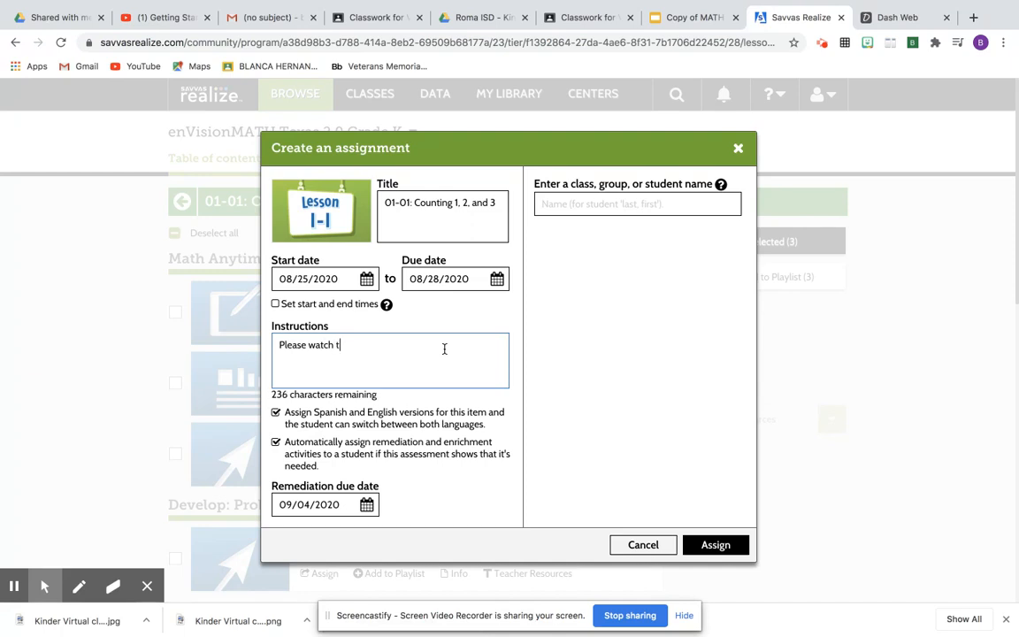
type("he two")
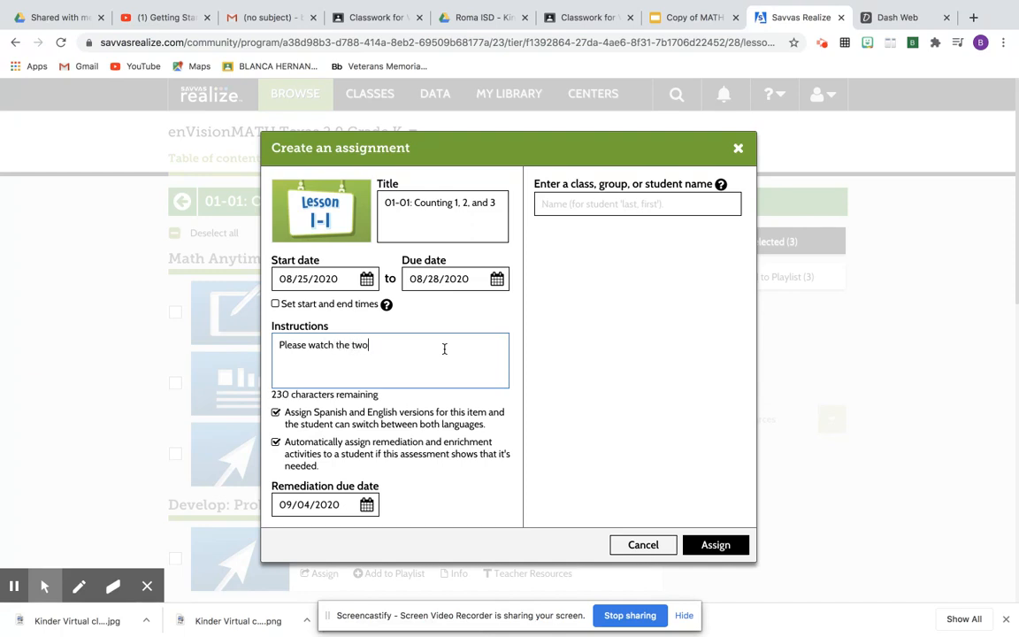
type("s")
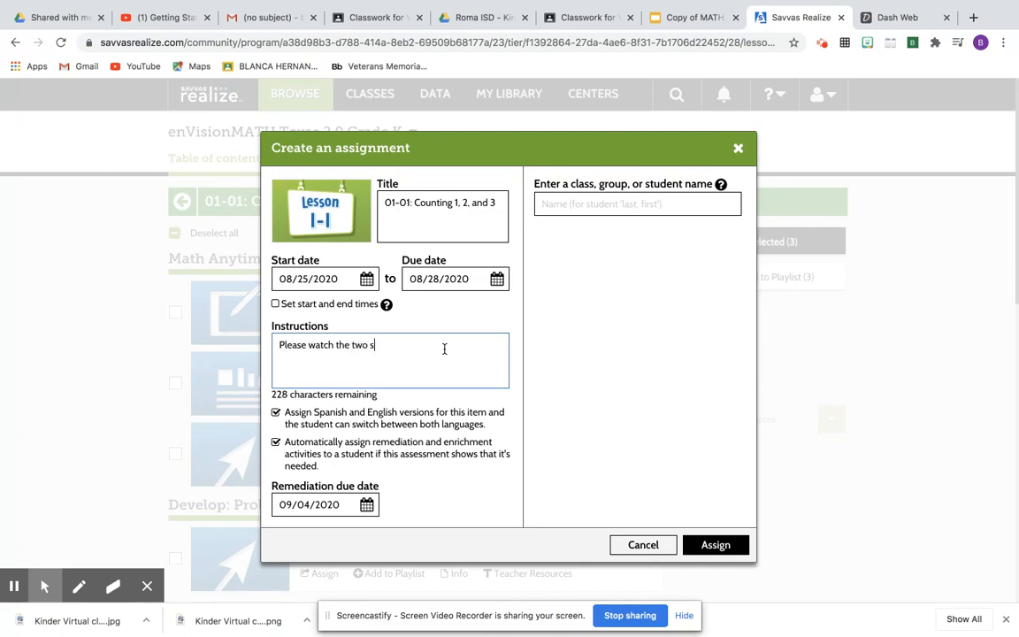
type("hort")
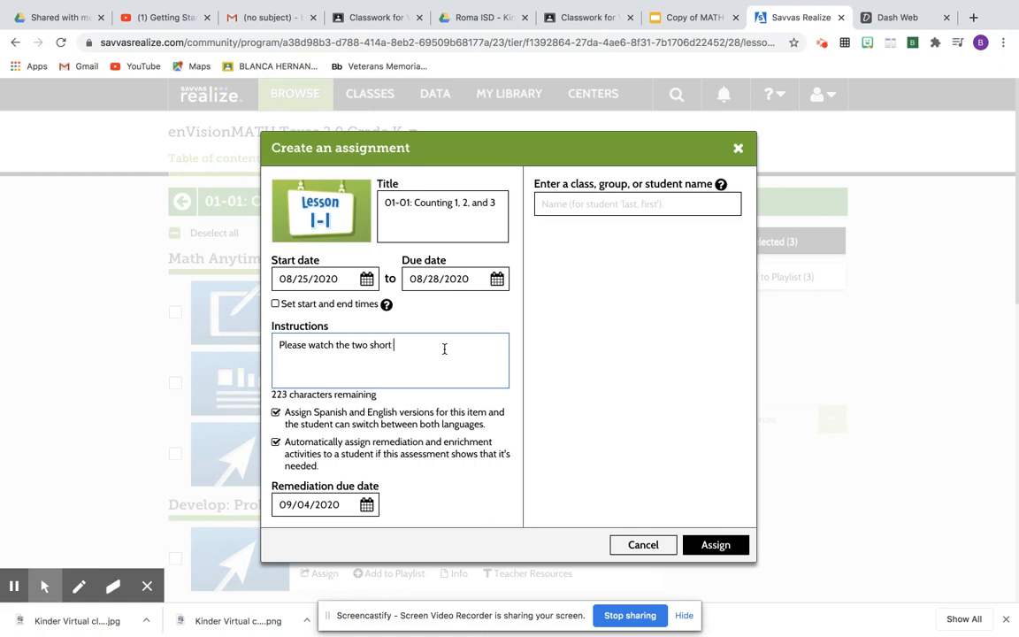
type("videos then")
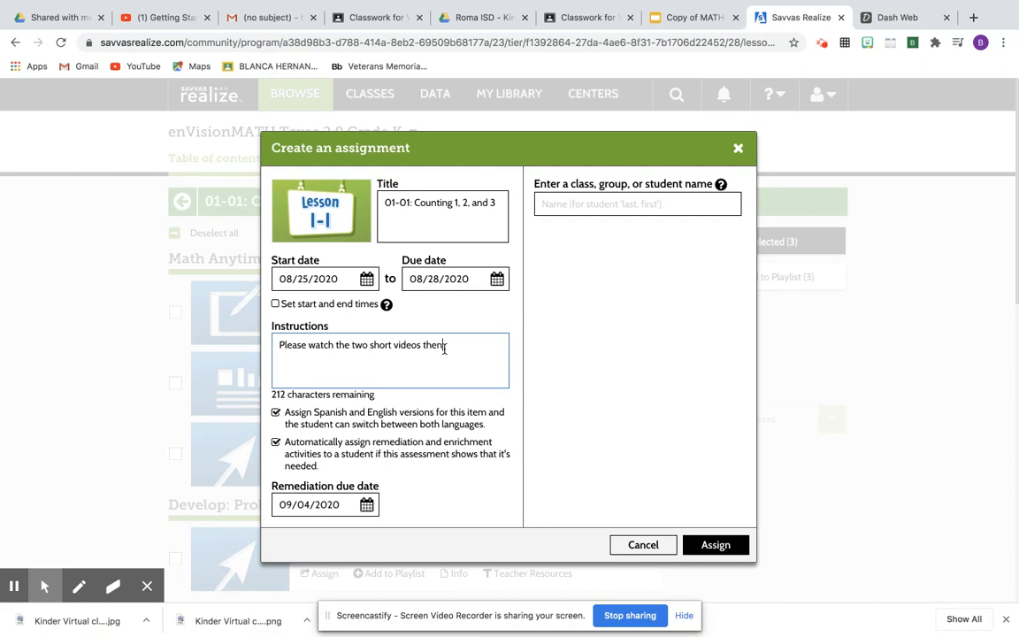
type("complete the")
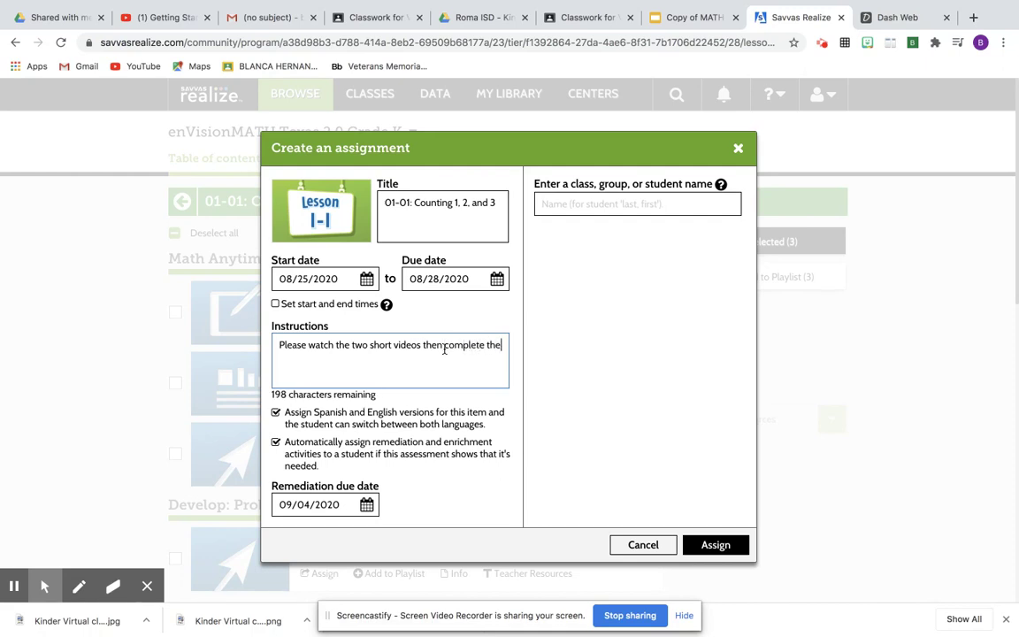
type("Math as")
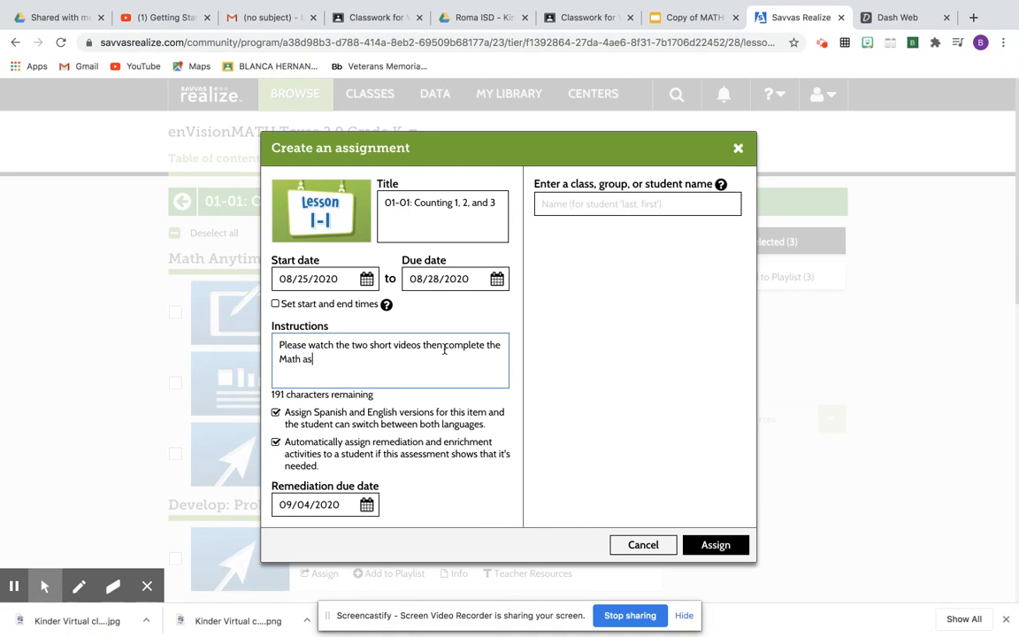
type("sig")
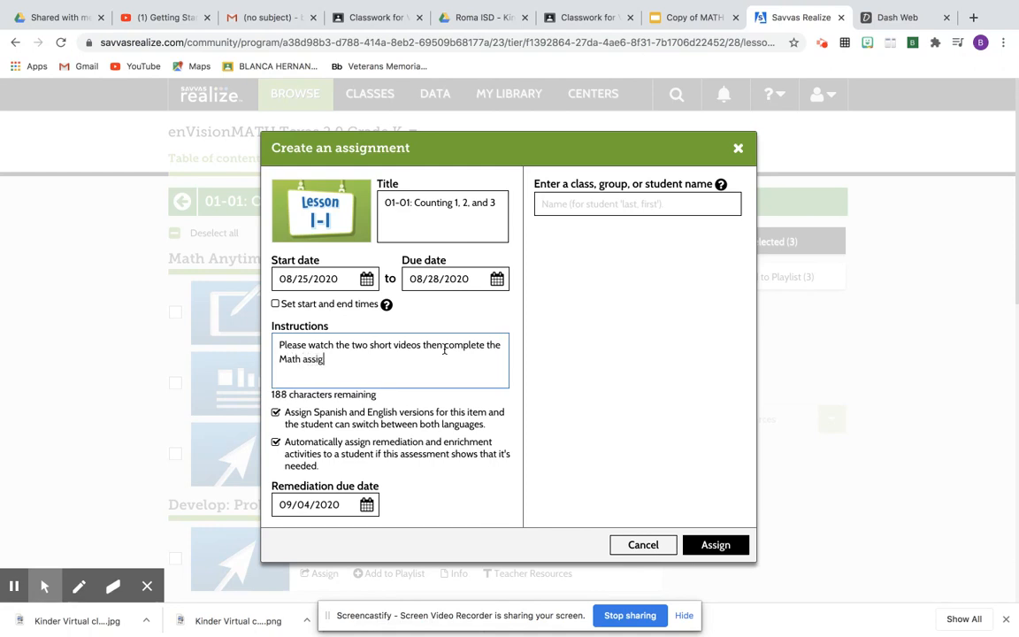
type("nment")
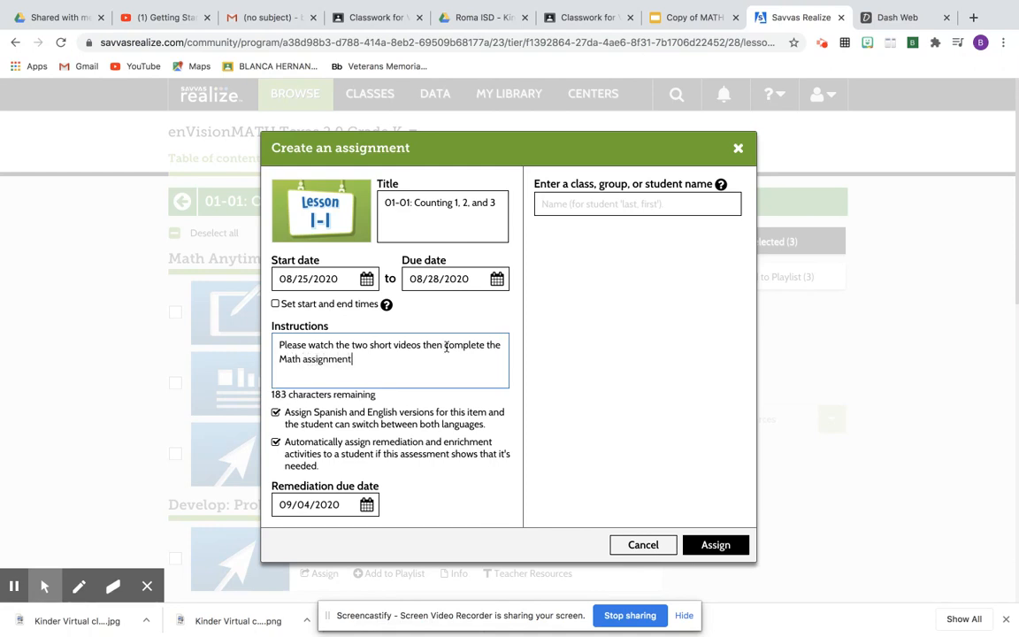
type(".")
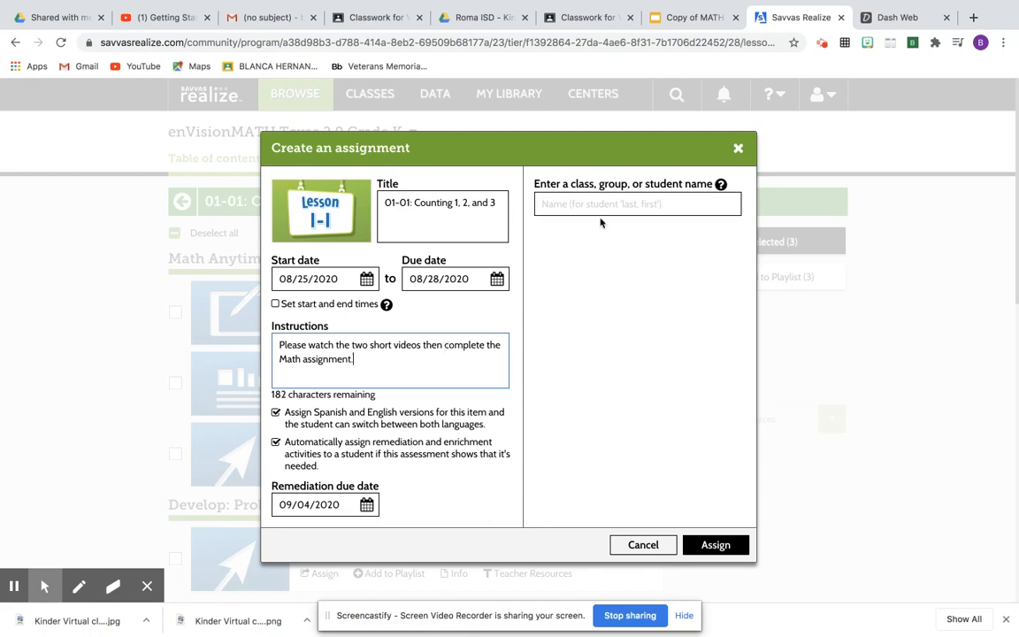
Assign the lesson to the VM ELEM. Grade: KG class and create the assignment
type("K")
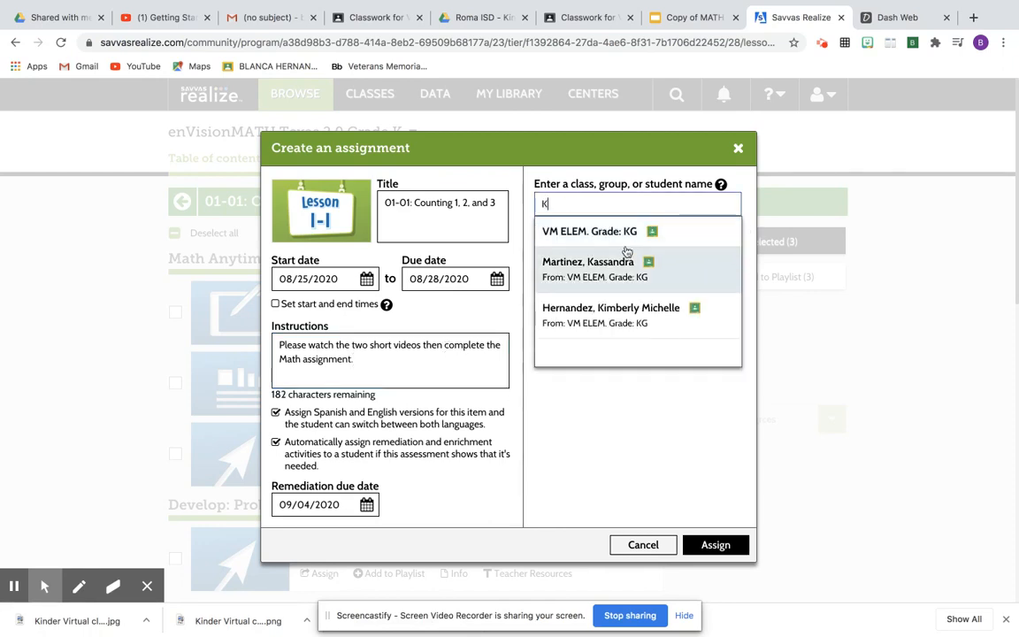
left_click(590, 230)
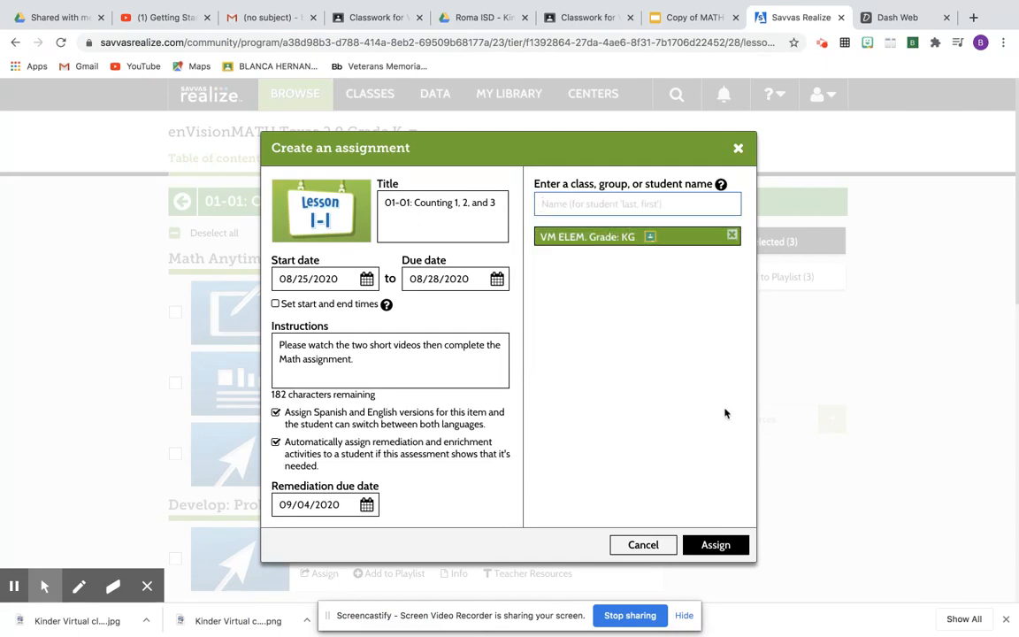
left_click(715, 545)
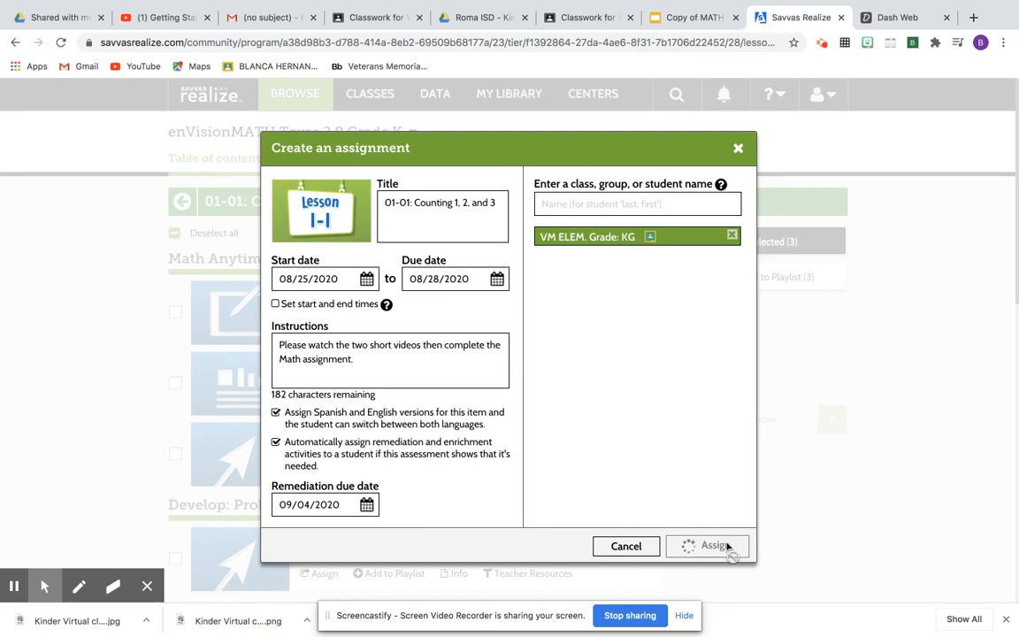
left_click(708, 545)
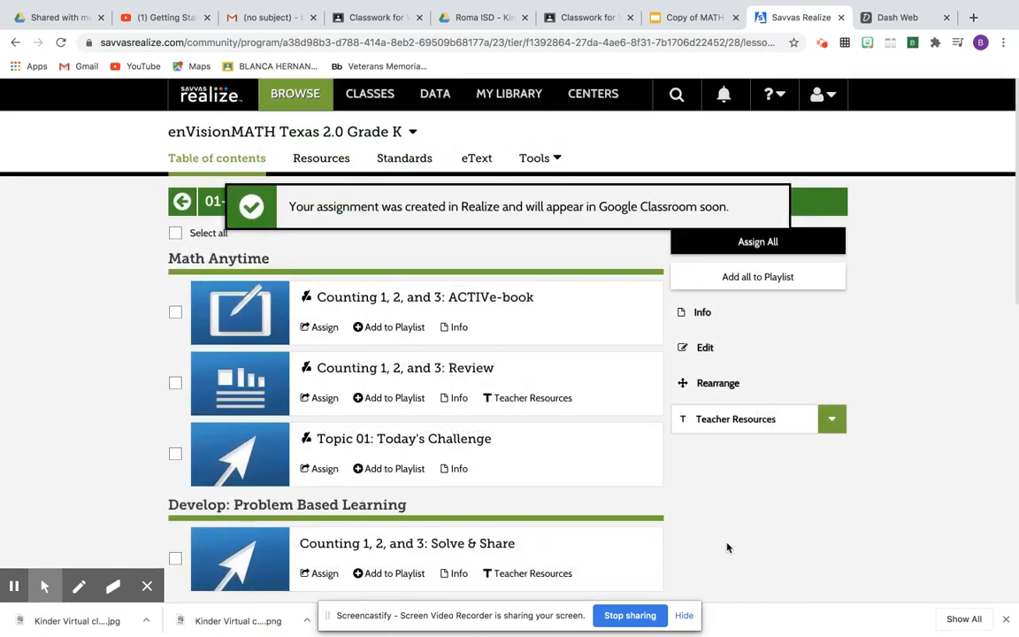
mouse_move(457, 366)
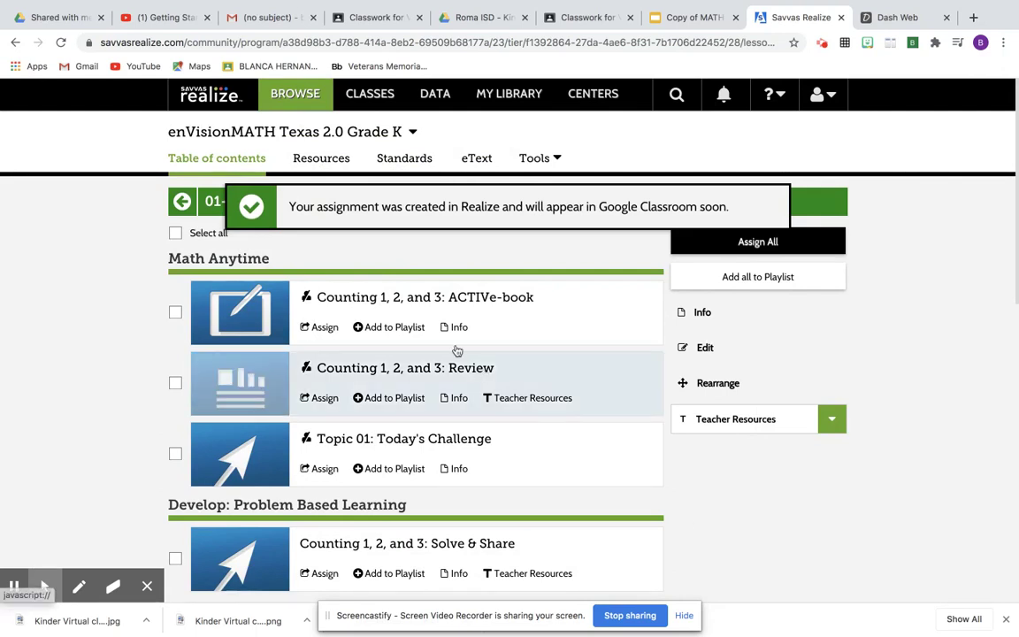
Create a new blank Assignment from the Classwork page, then glance back at the Realize lesson
left_click(375, 18)
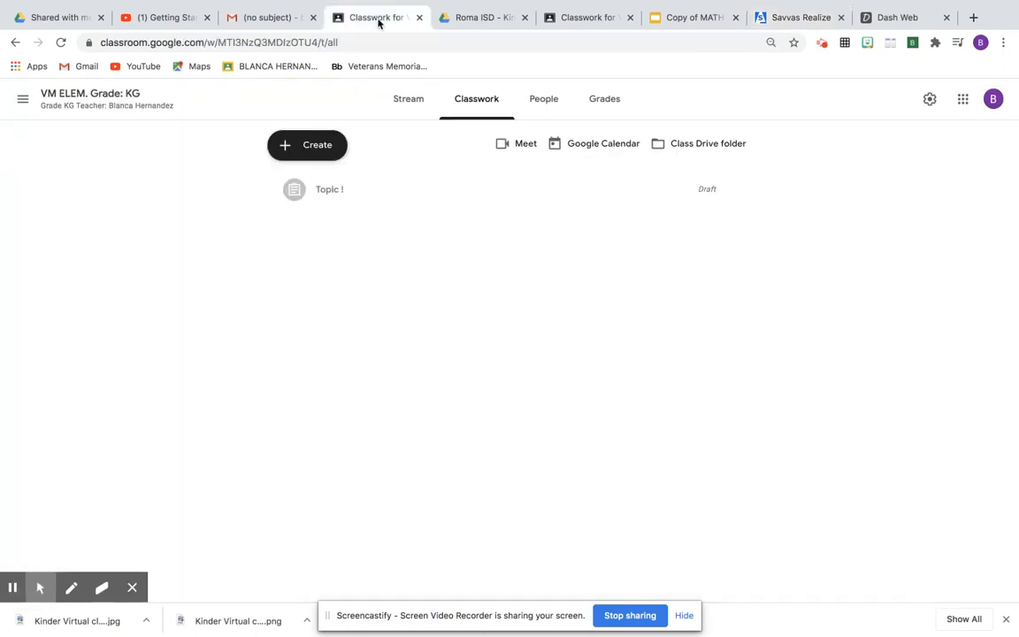
mouse_move(439, 183)
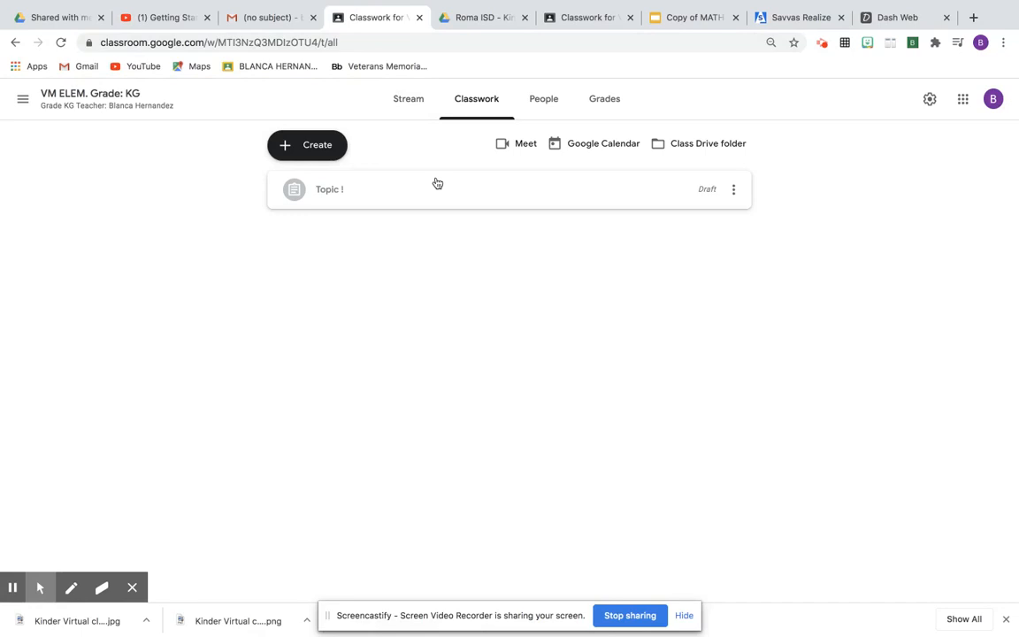
left_click(308, 145)
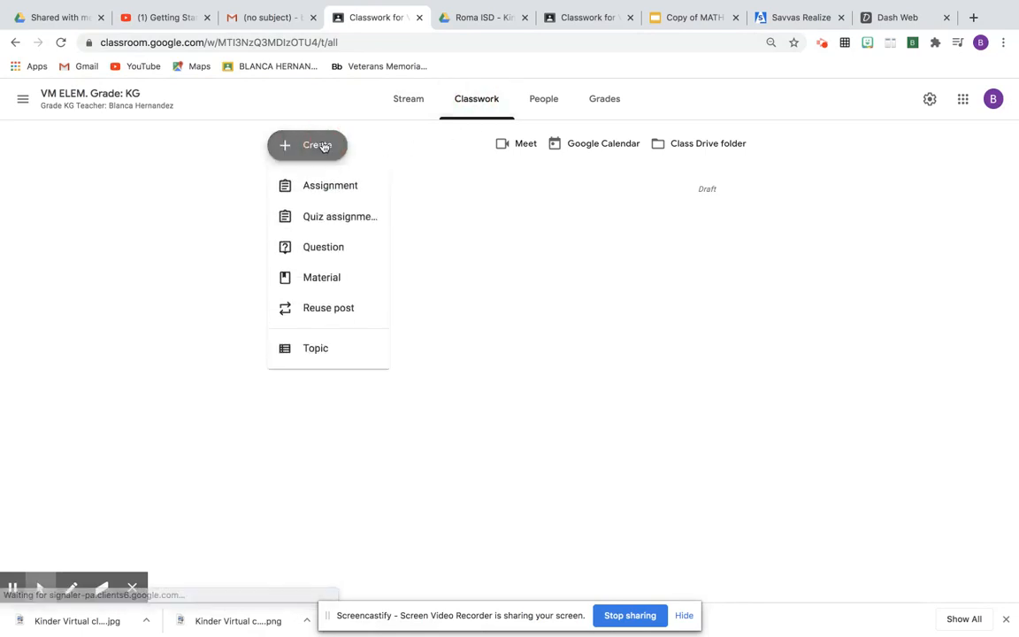
mouse_move(329, 186)
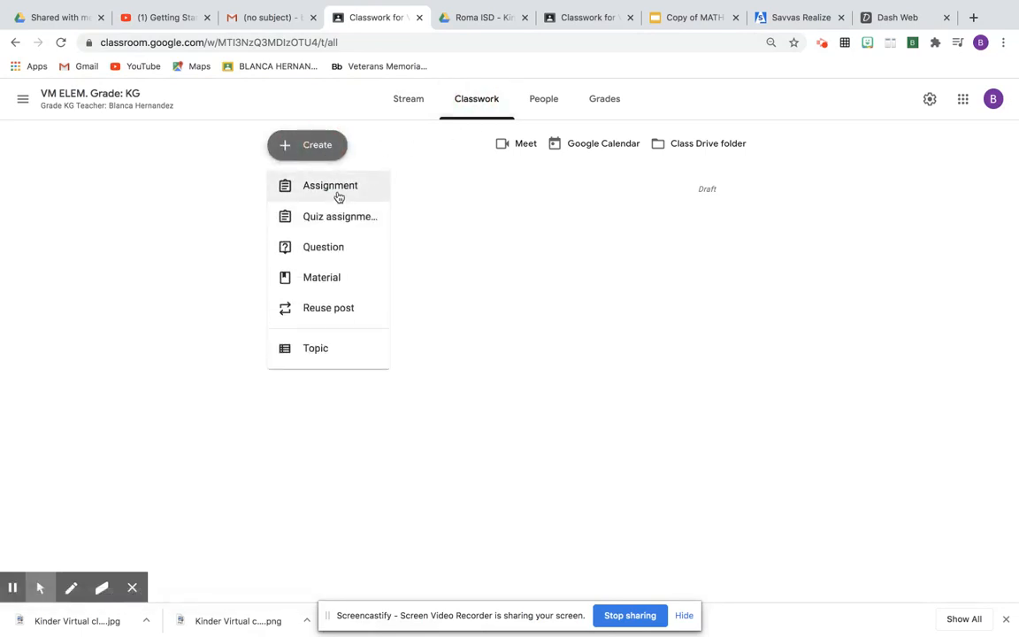
left_click(329, 186)
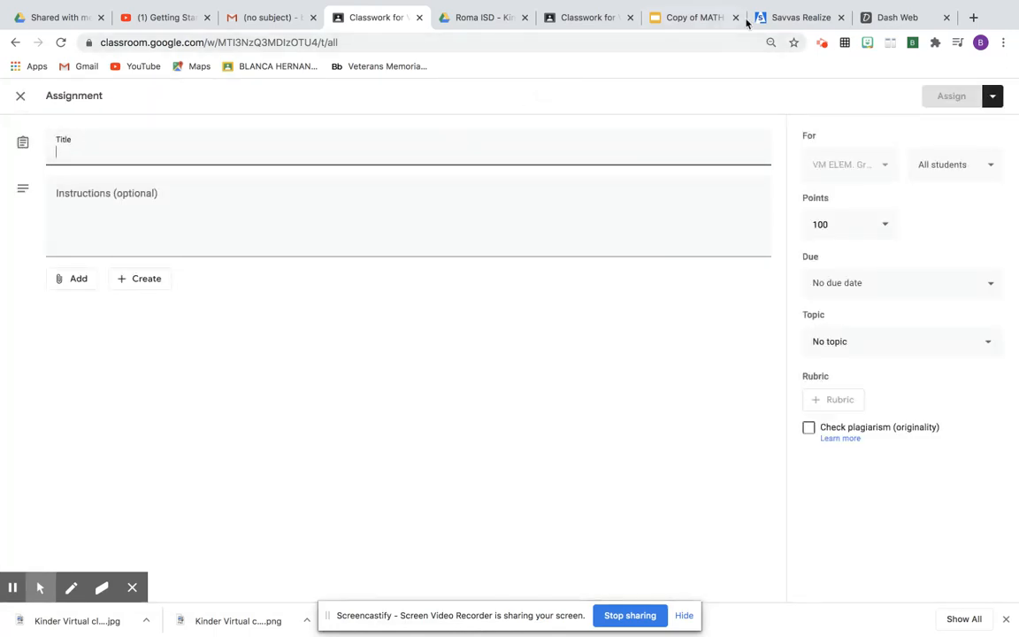
left_click(796, 17)
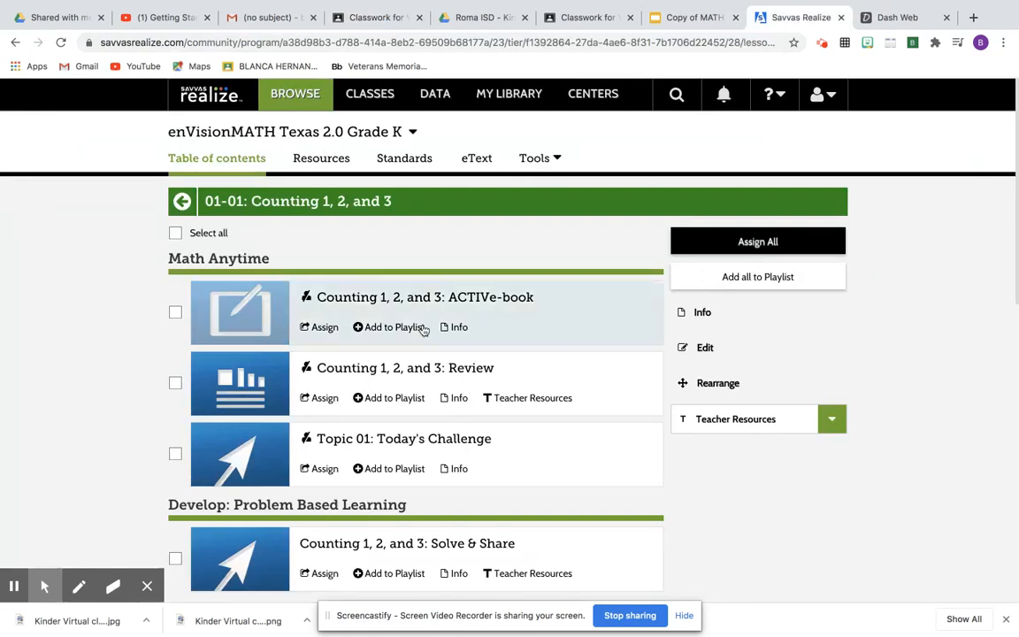
mouse_move(407, 308)
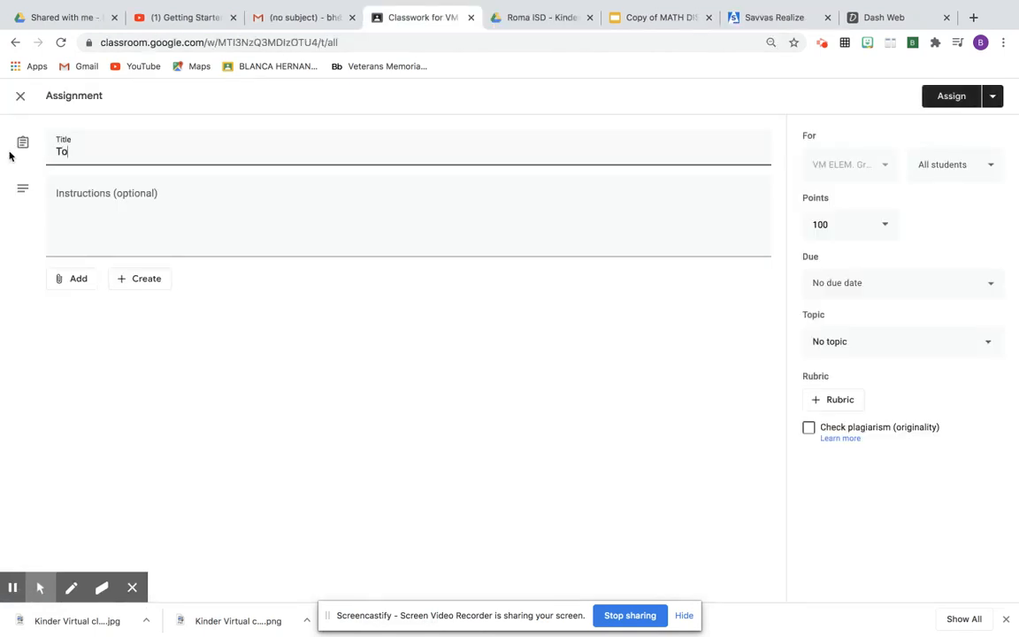
Title the assignment 'Topic 1 Math homework Counting 1, 2, and 3'
type("pic 1")
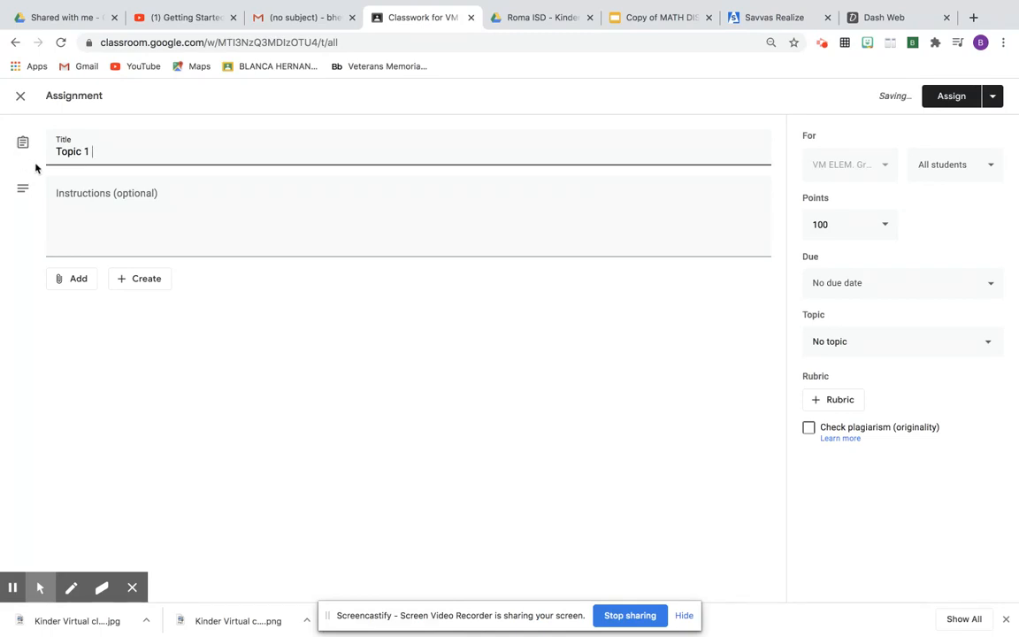
type("Math")
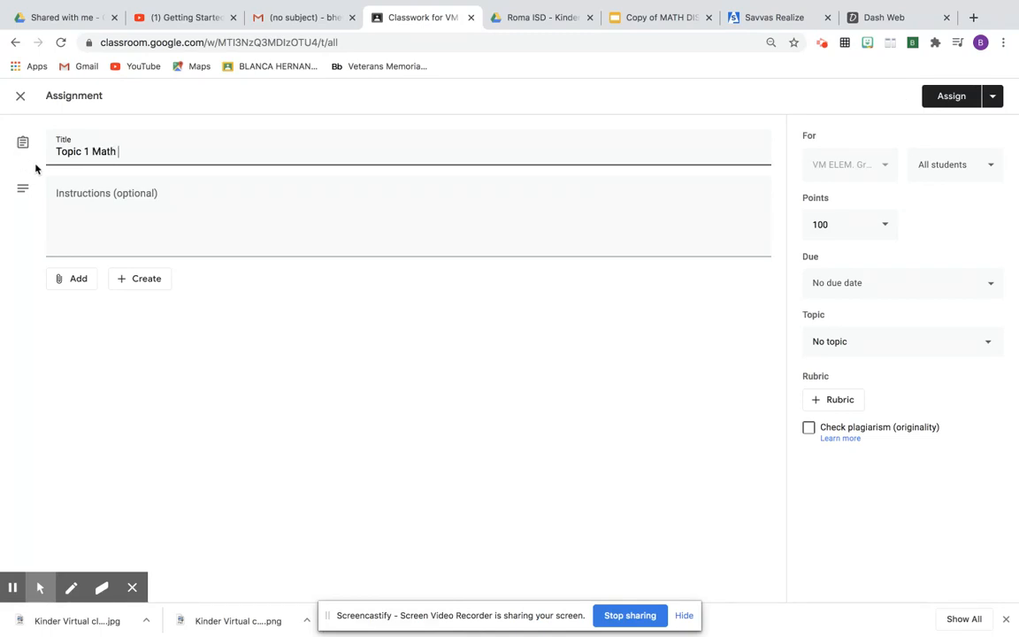
type("homewo")
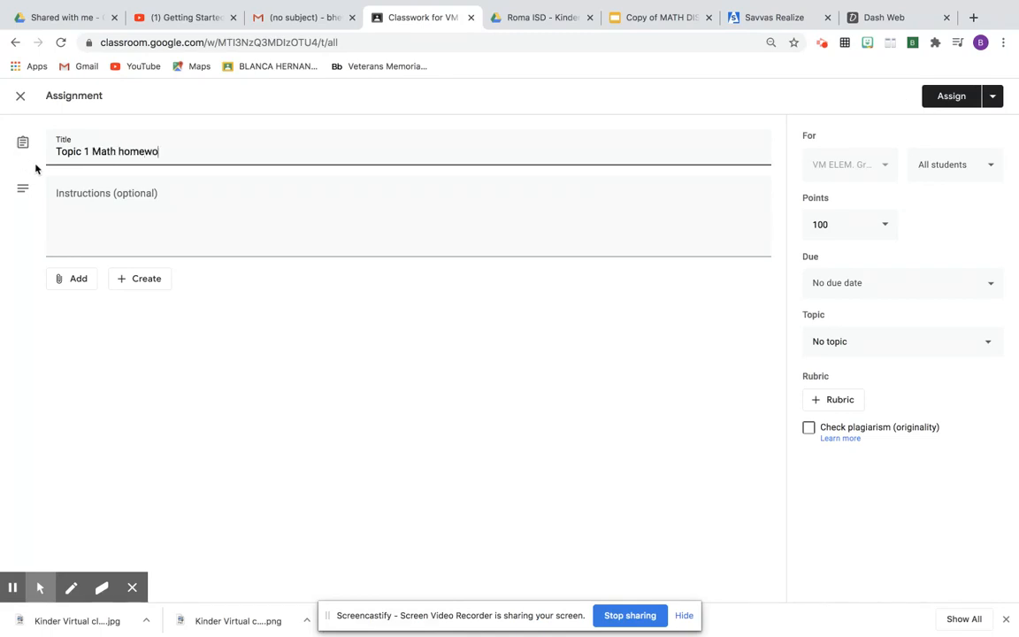
type("Math homework Counting 1, 2, and 3")
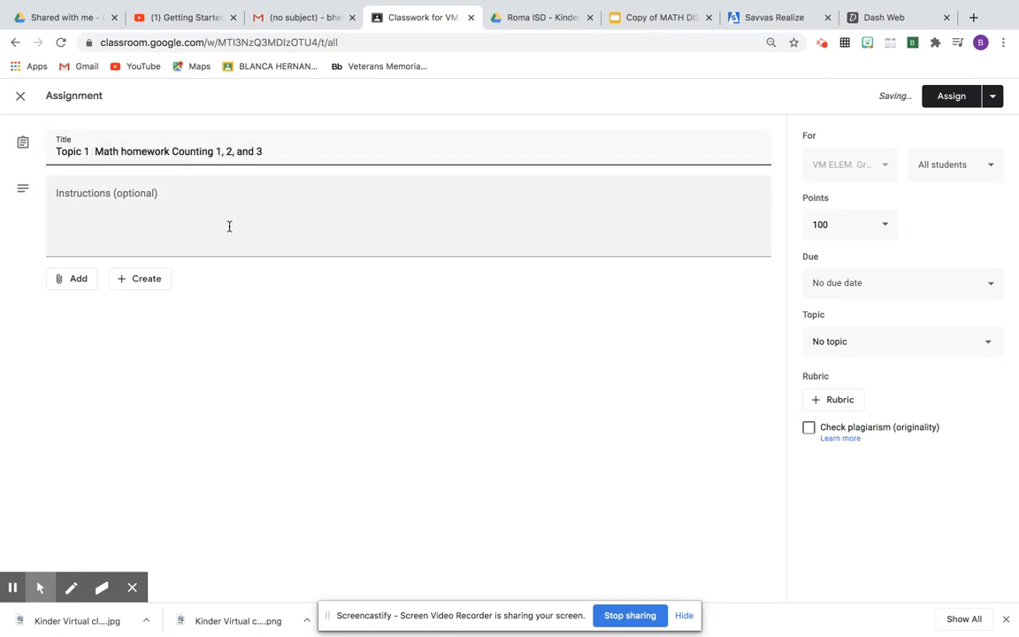
Write instructions: 'Please watch the two short videos then complete the math homework.'
type("Ple")
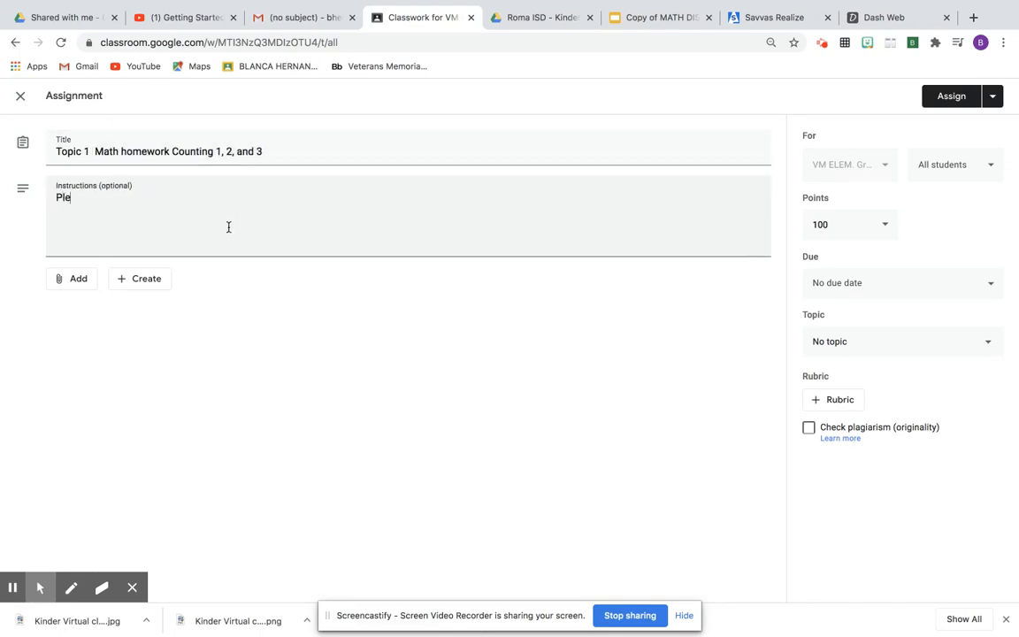
type("ase wa")
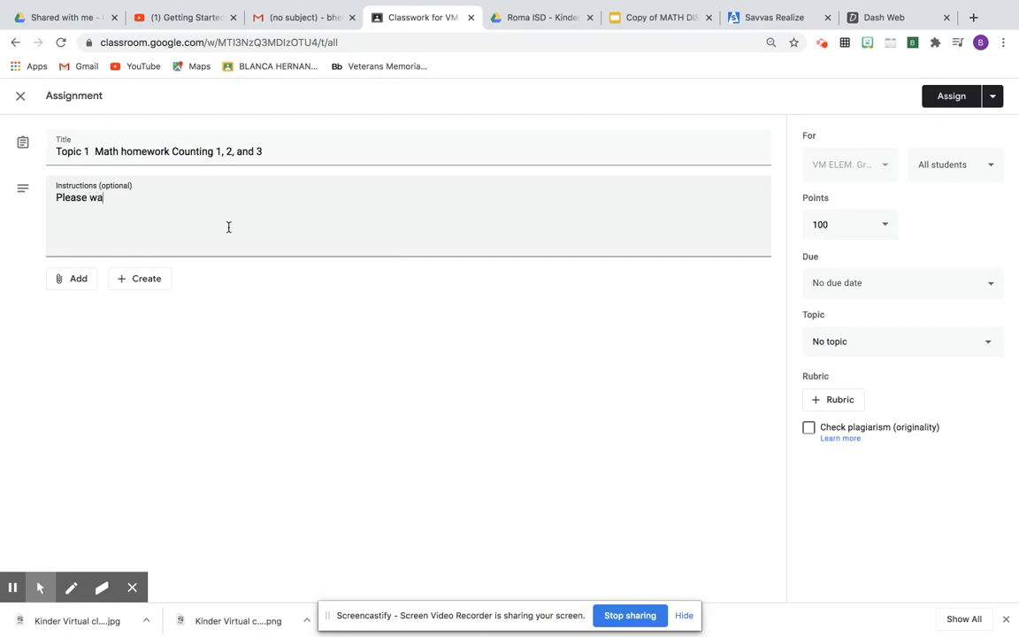
type("tch the two short vide")
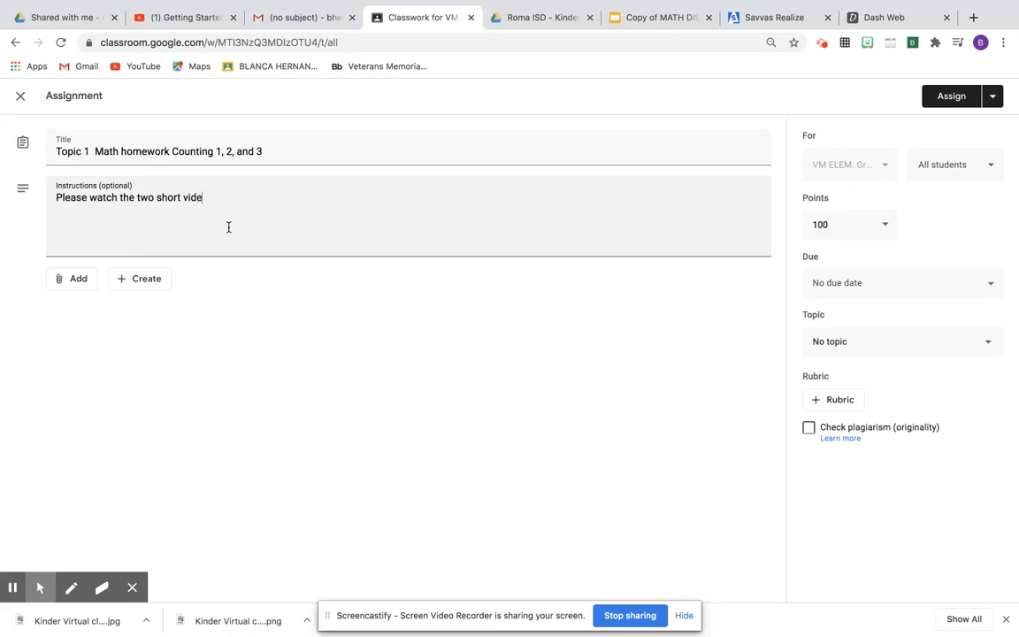
type("os then com")
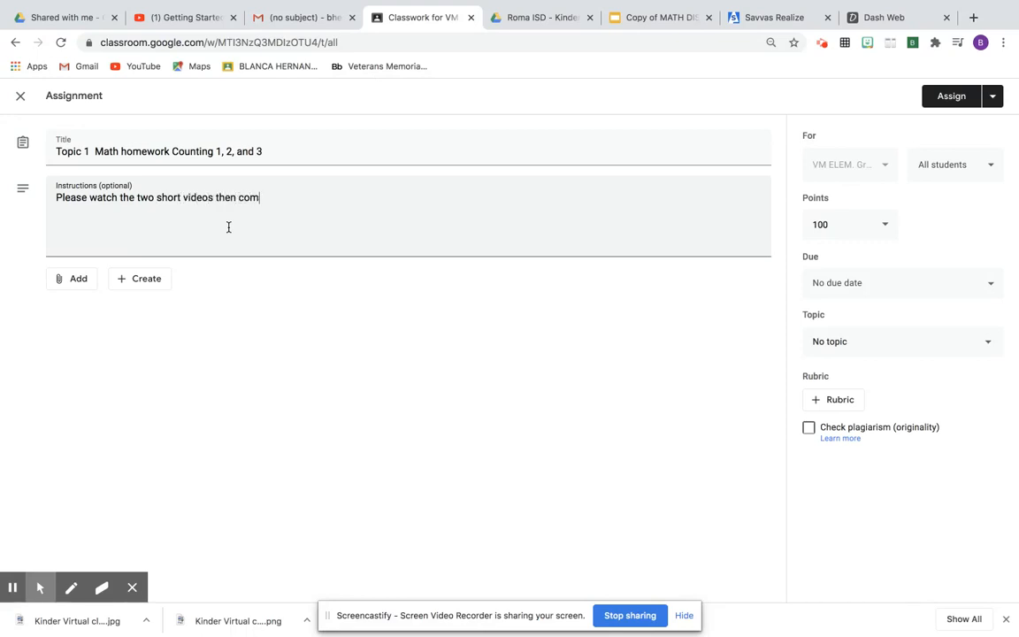
type("plete")
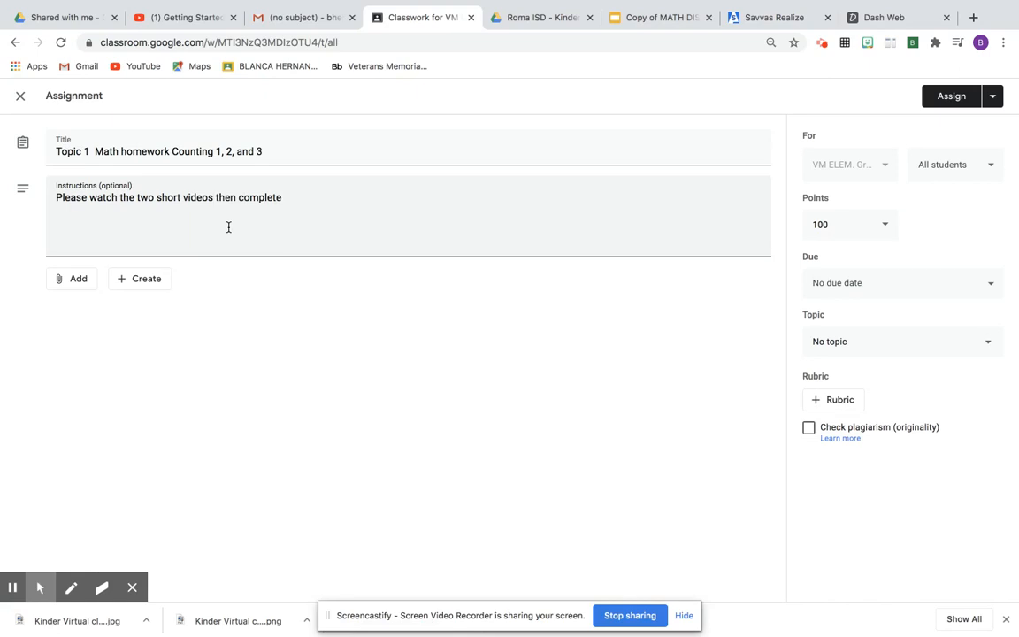
type("the math h")
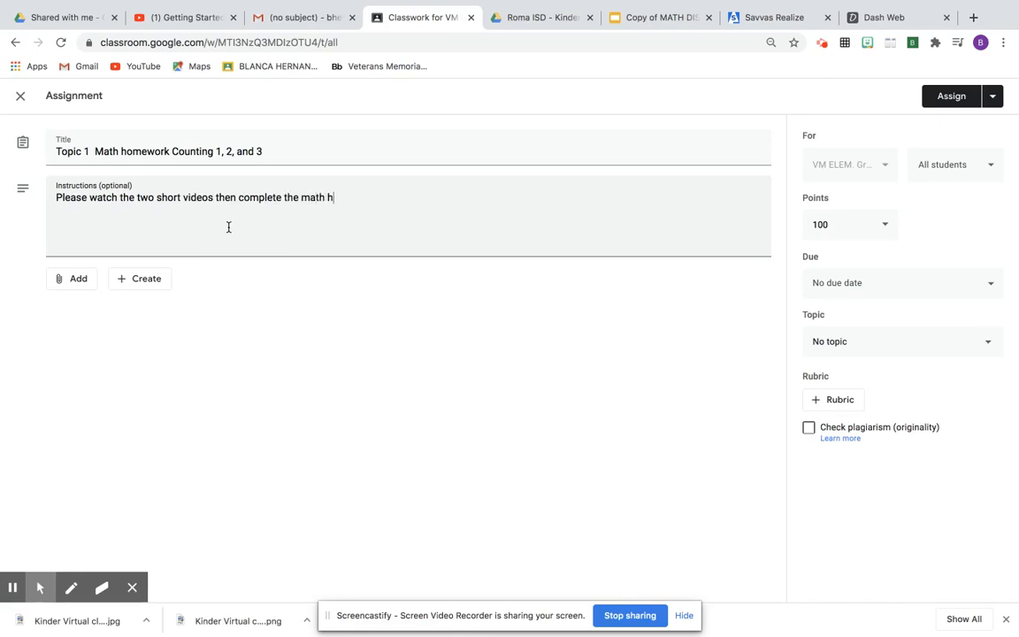
type("ome")
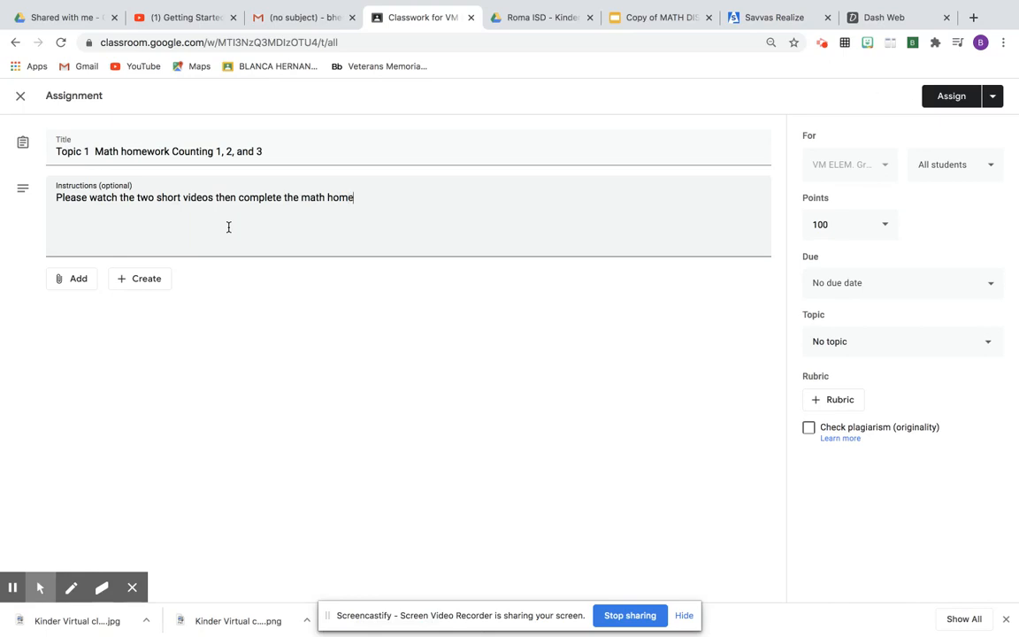
type("work")
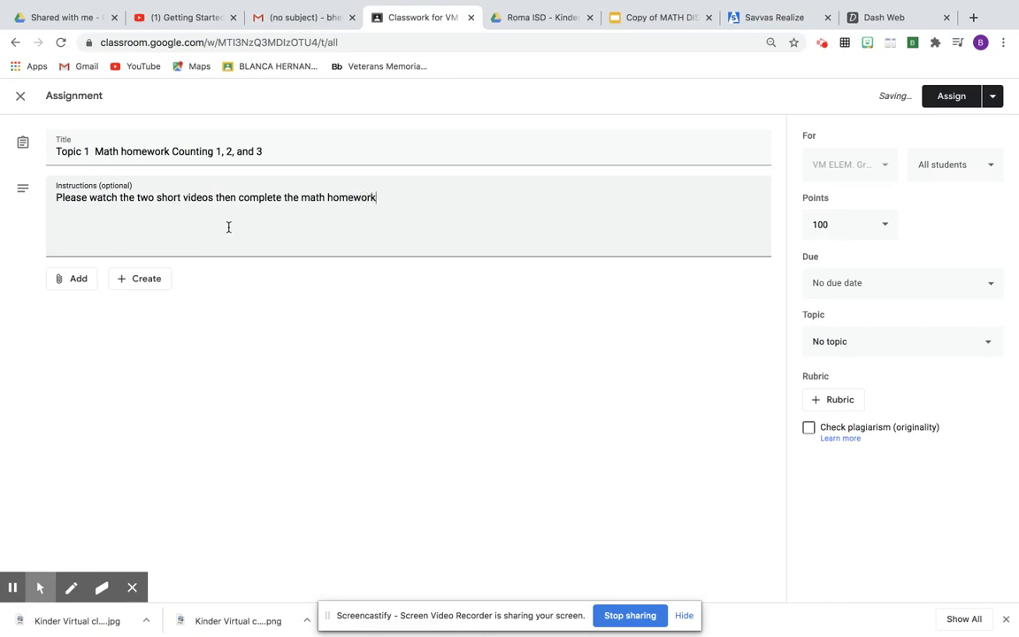
type(".")
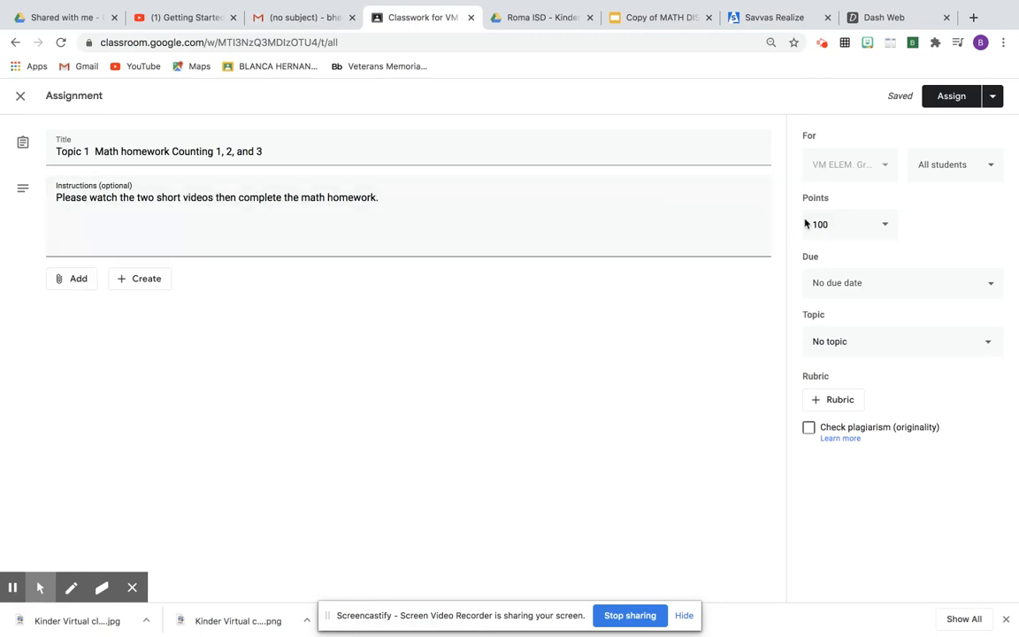
mouse_move(888, 167)
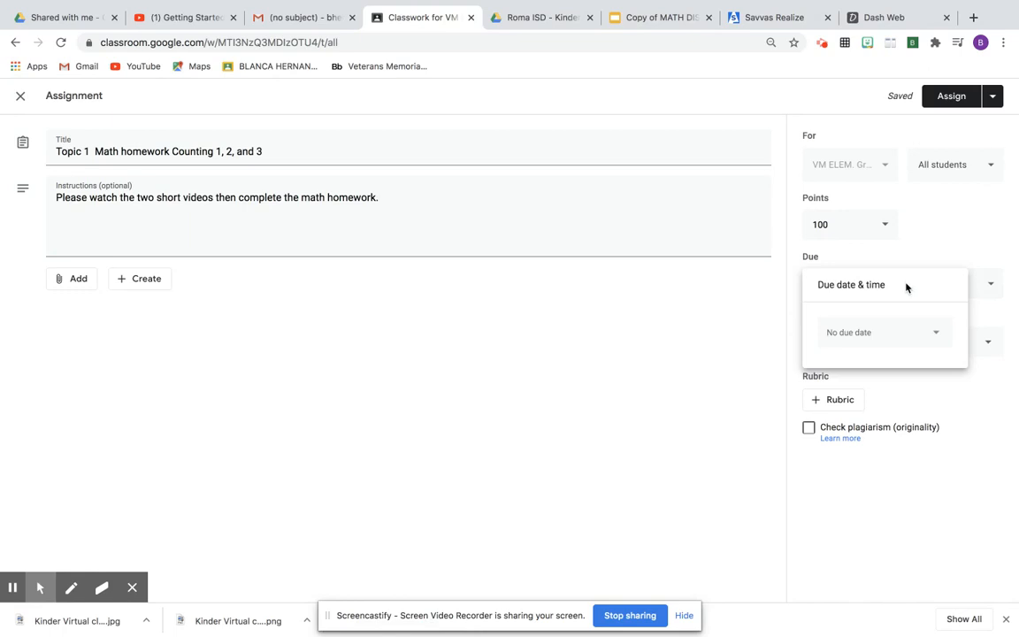
Set the due date to Friday, August 28 at 11:59 PM
left_click(885, 333)
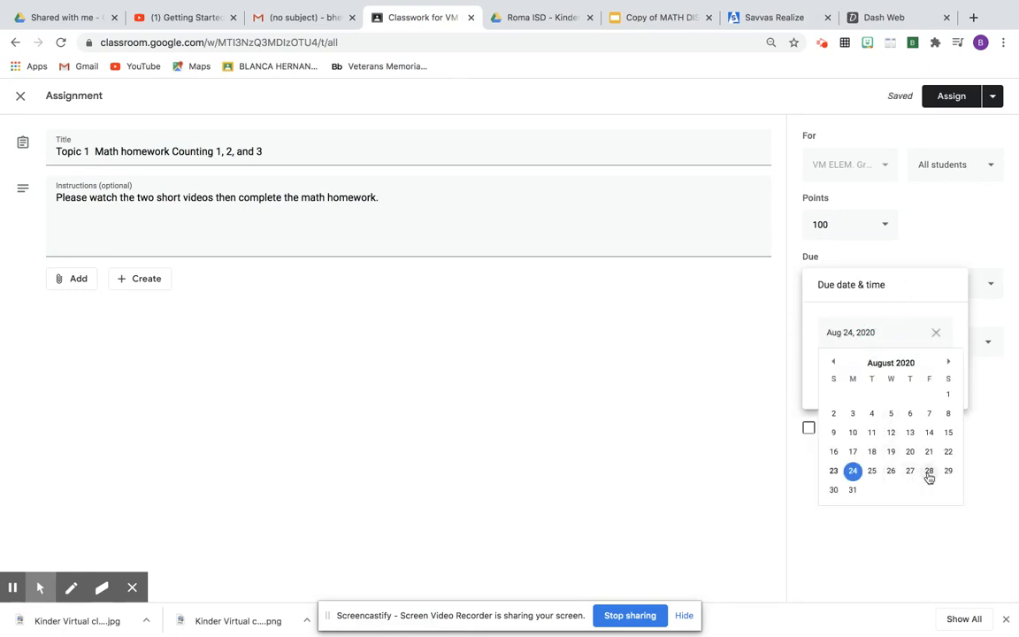
left_click(929, 471)
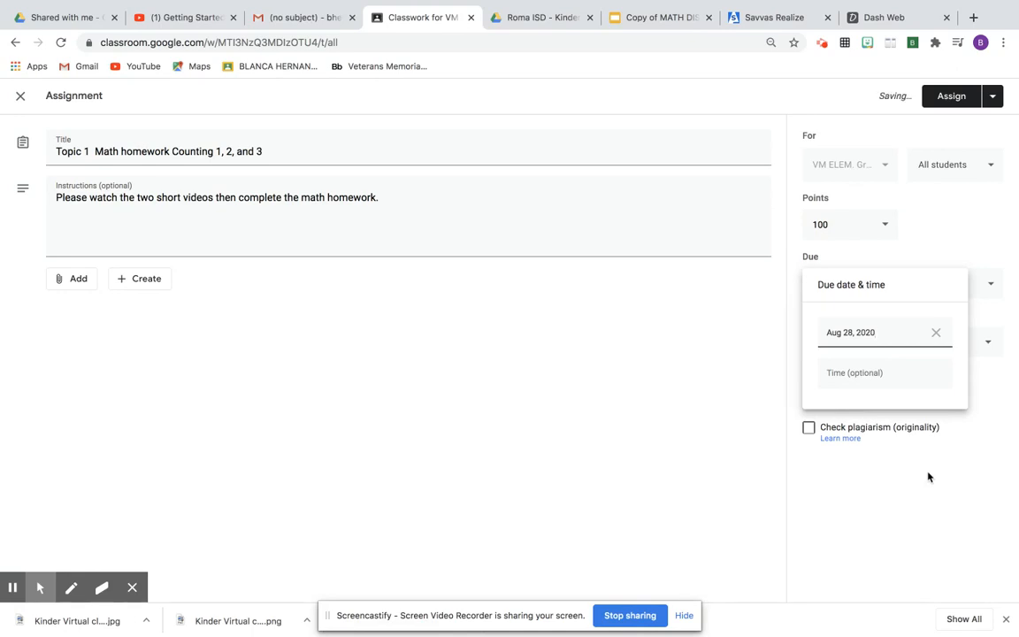
left_click(885, 372)
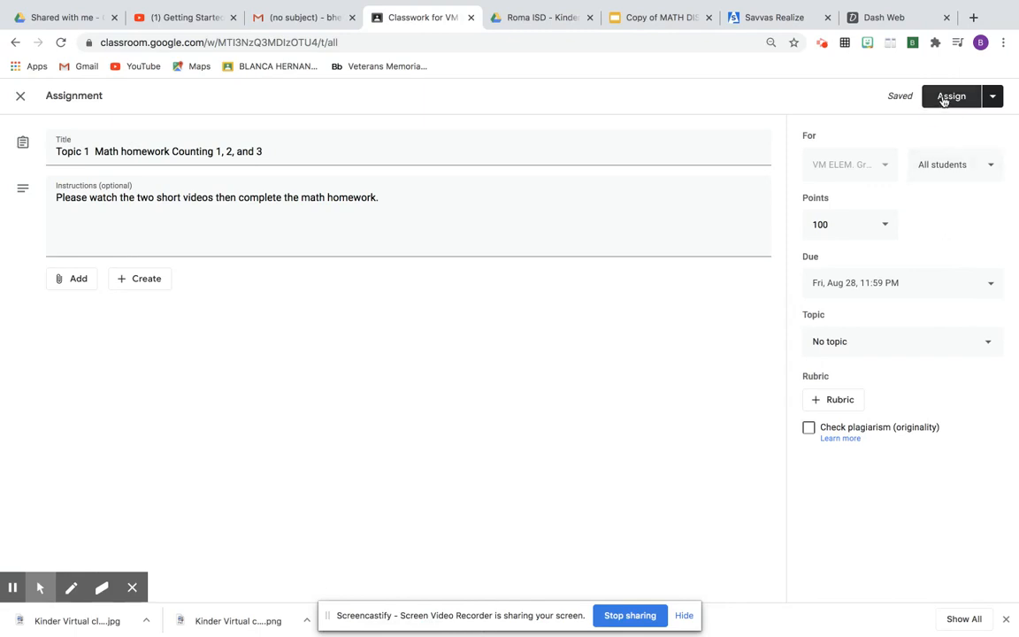
Assign the math homework to all 17 students and expand it in Classwork, due Aug 28
left_click(952, 96)
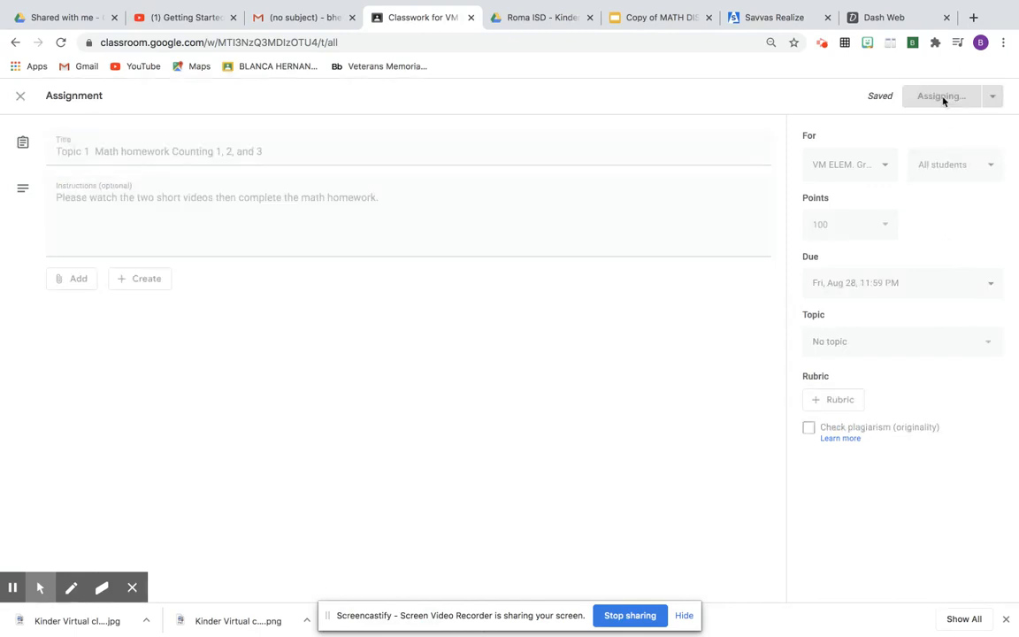
left_click(939, 95)
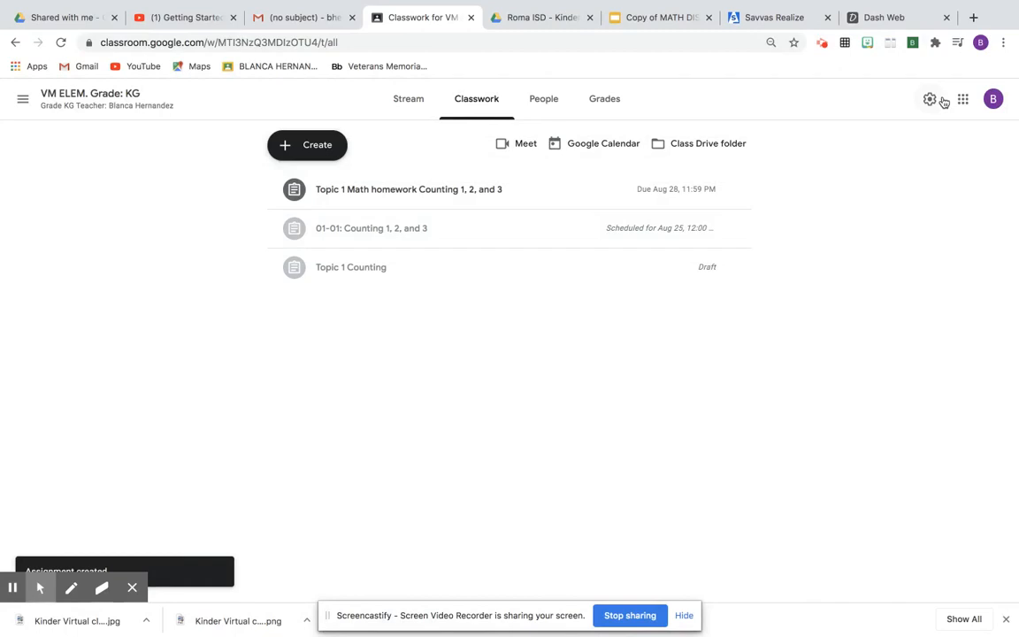
mouse_move(378, 195)
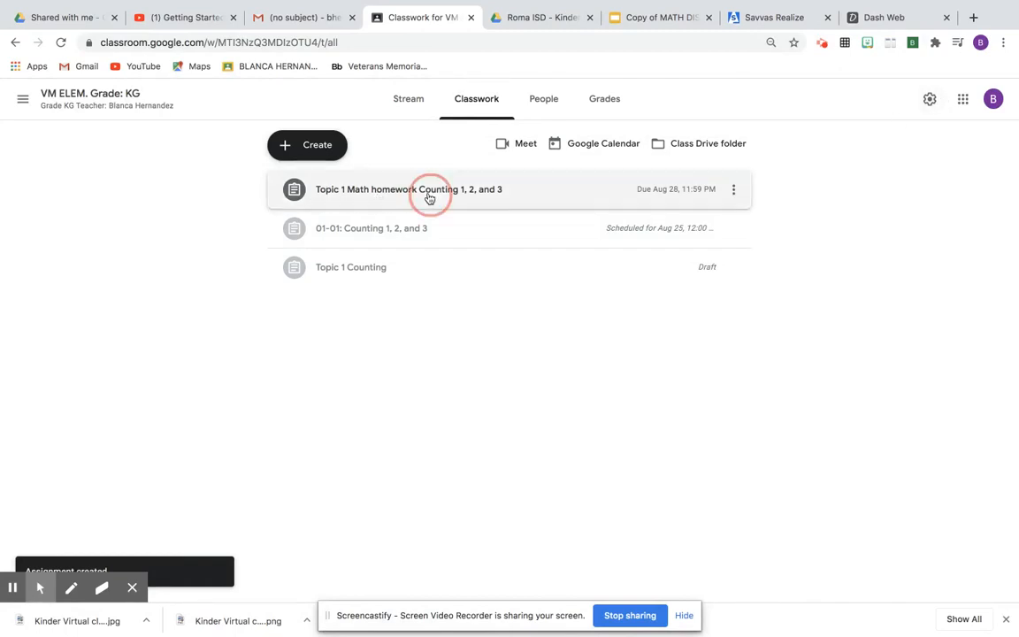
left_click(428, 189)
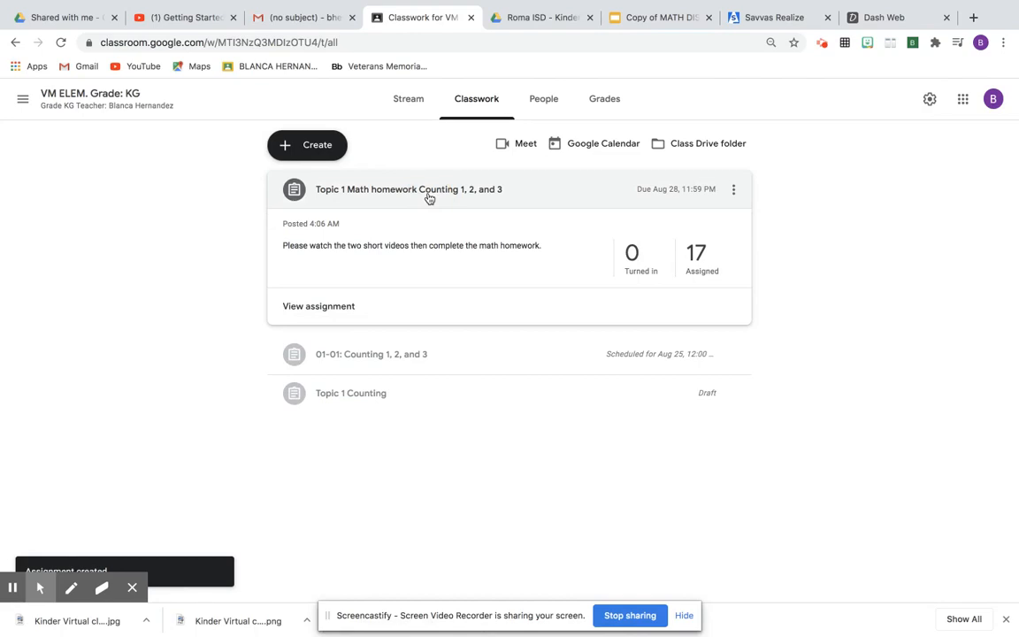
mouse_move(336, 306)
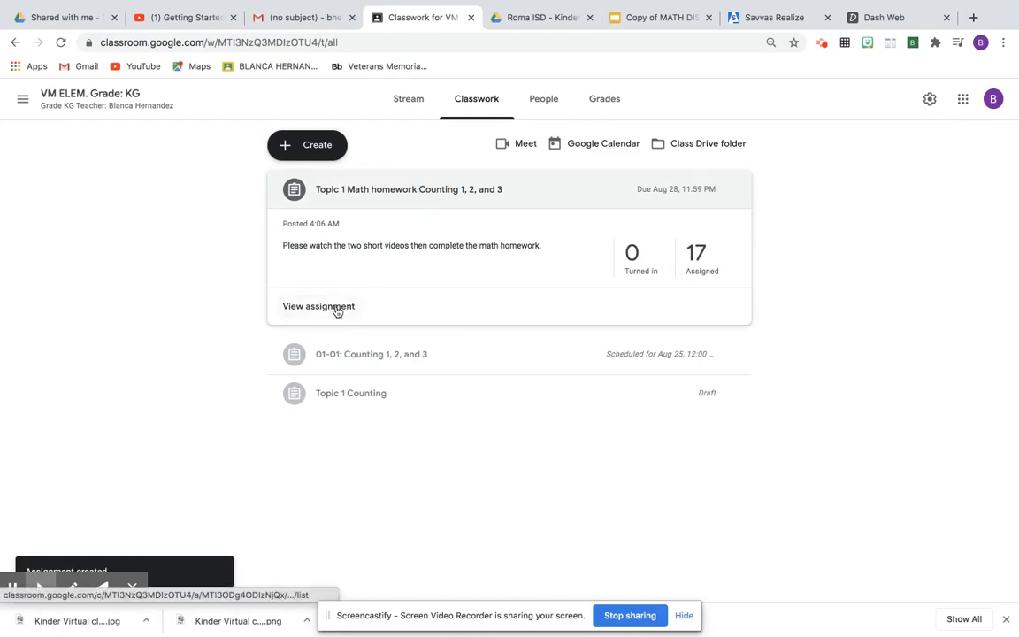